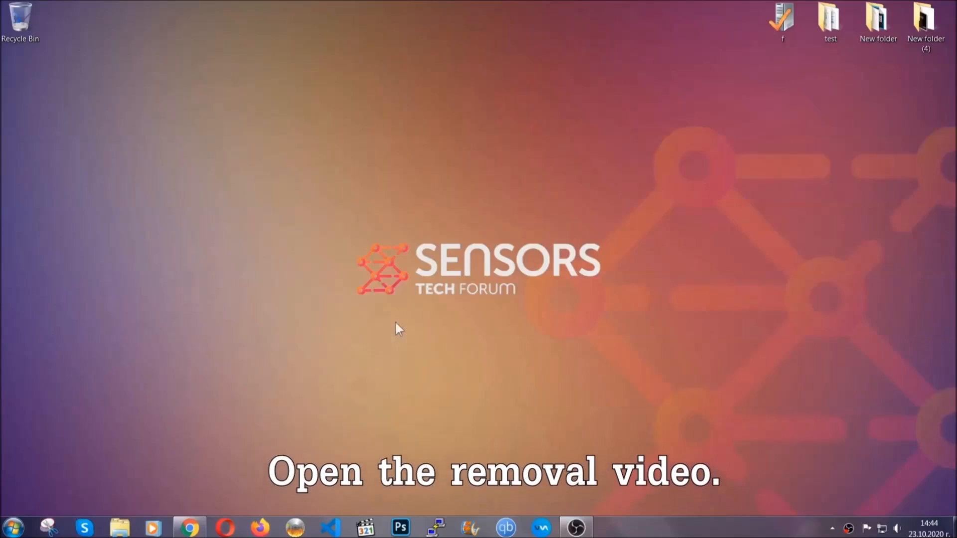
# - Follow the video's description link to the ransomware article and download SpyHunter-Installer.exe
pyautogui.click(190, 527)
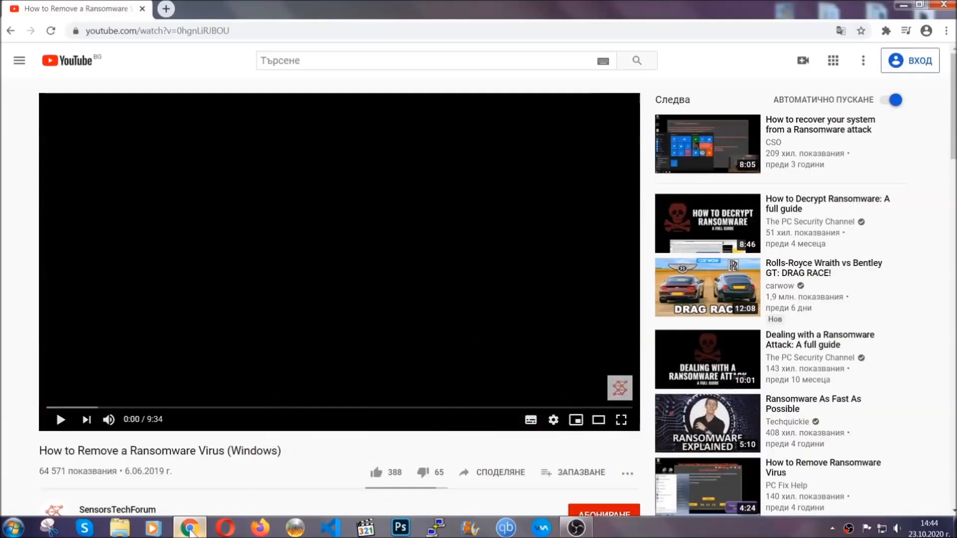
pyautogui.scroll(-3)
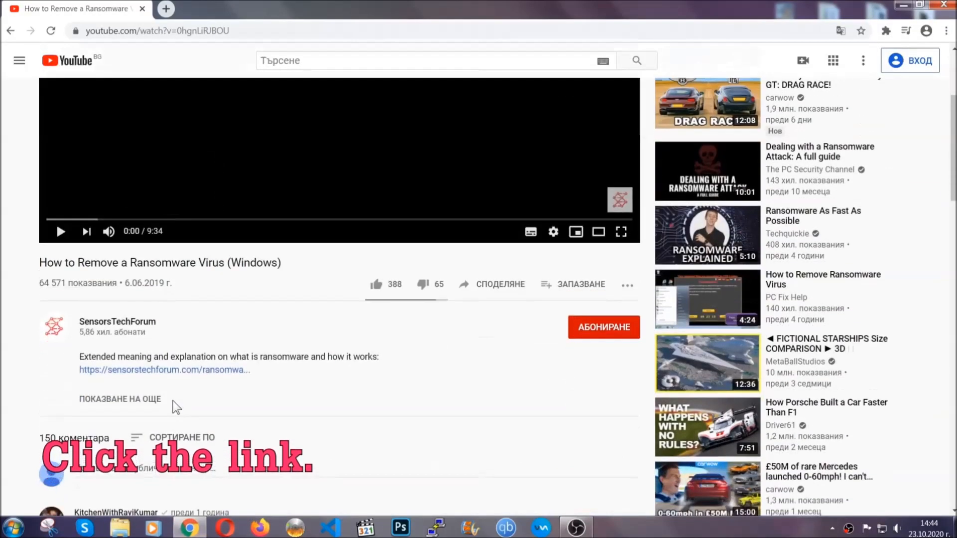
pyautogui.click(162, 370)
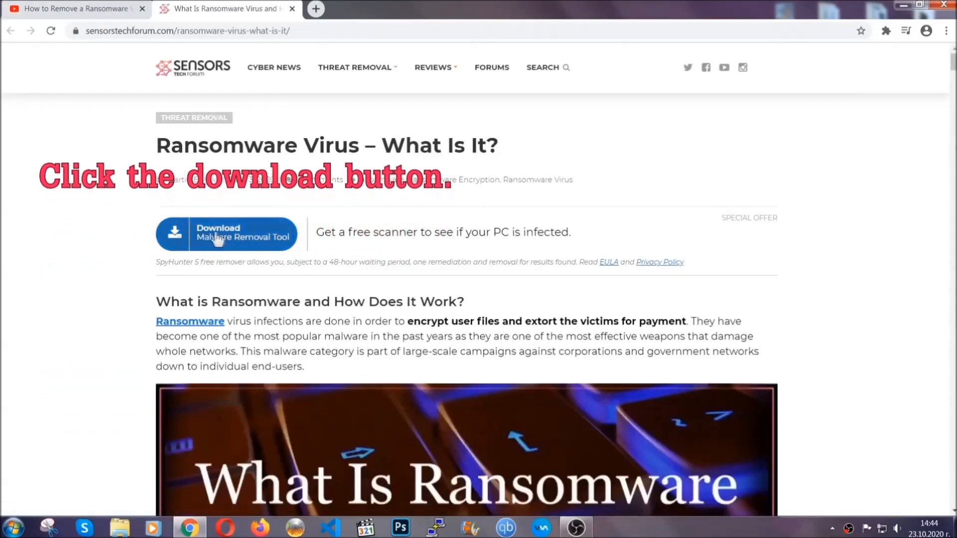
pyautogui.click(226, 233)
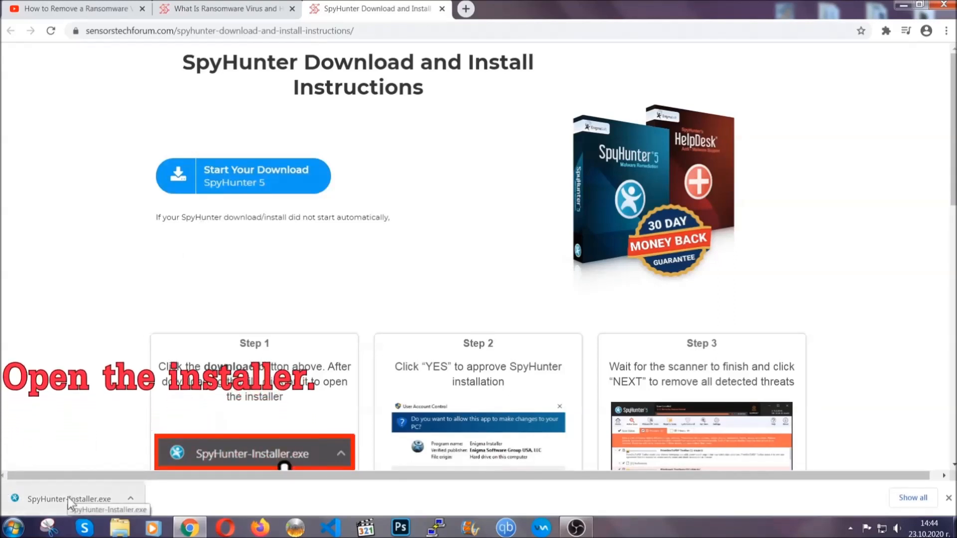
# - Run SpyHunter-Installer.exe in English, accept the EULA and complete Accept & Install
pyautogui.click(69, 499)
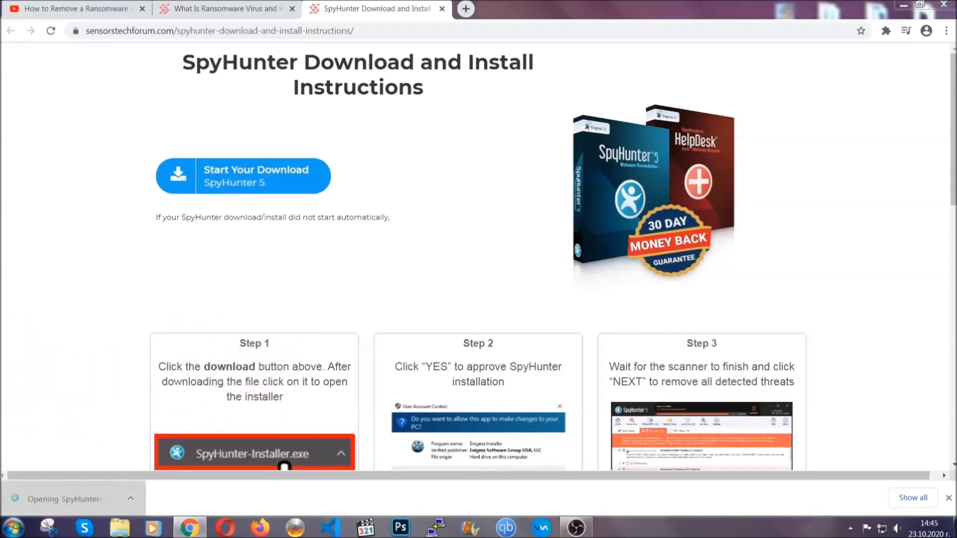
pyautogui.click(254, 453)
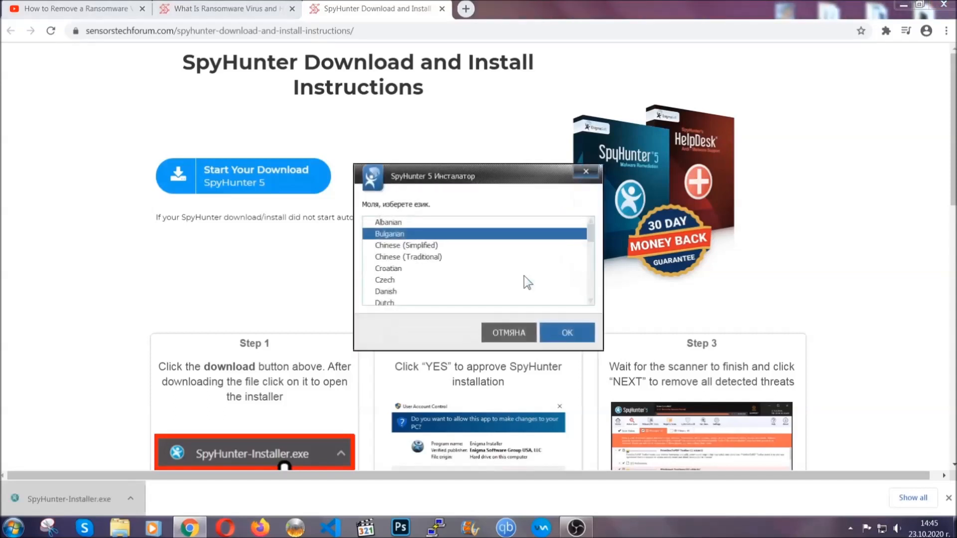
pyautogui.scroll(-3)
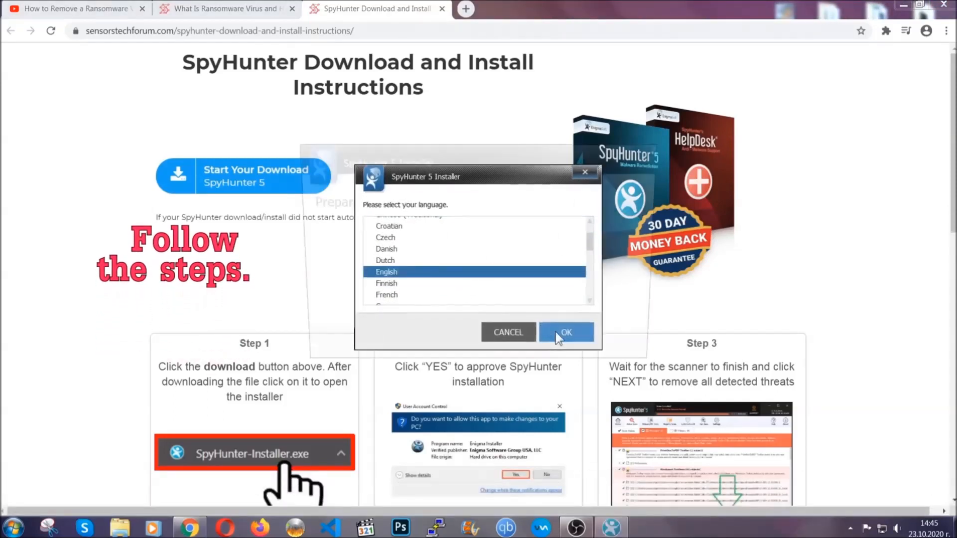
pyautogui.click(565, 332)
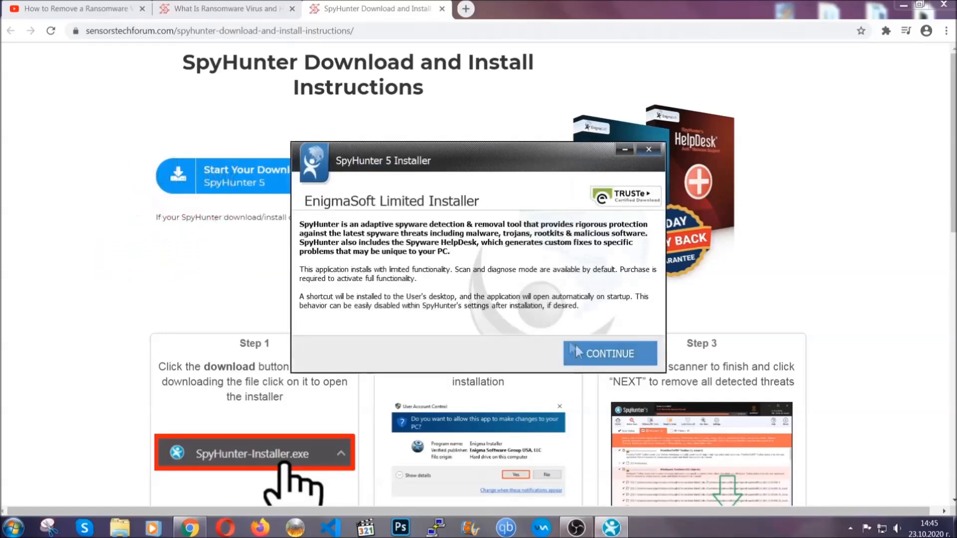
pyautogui.click(608, 353)
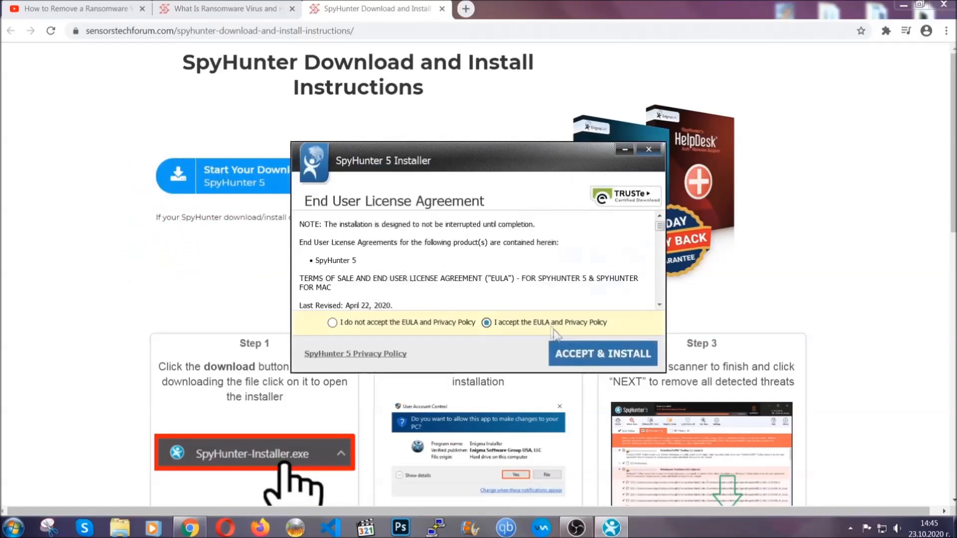
pyautogui.click(602, 352)
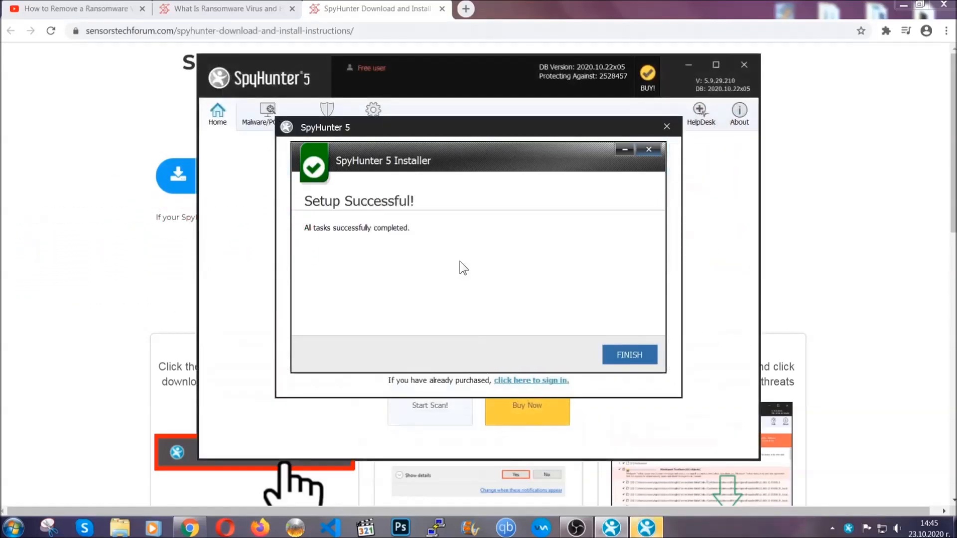
# - Dismiss the setup notice and proceed with removing the detected Keygen.exe threat
pyautogui.click(629, 355)
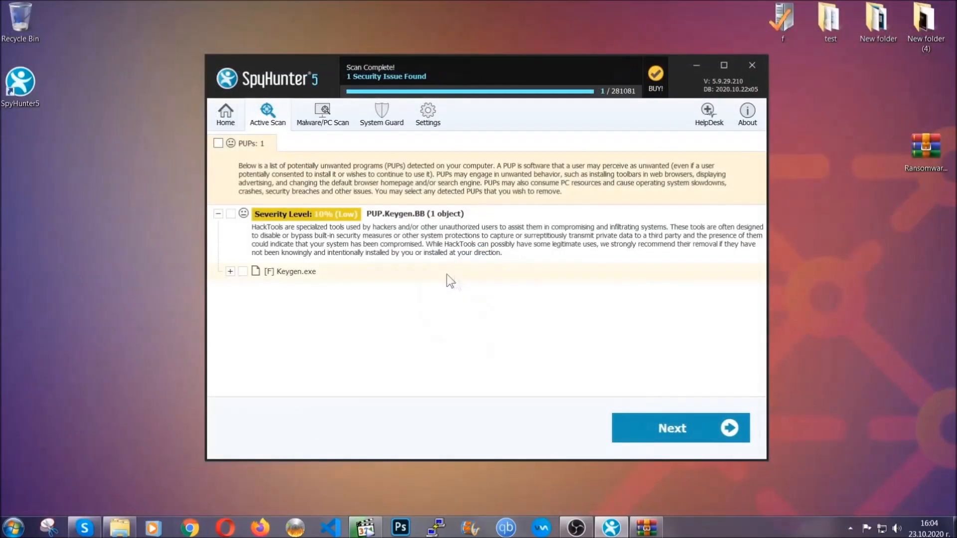
pyautogui.click(218, 143)
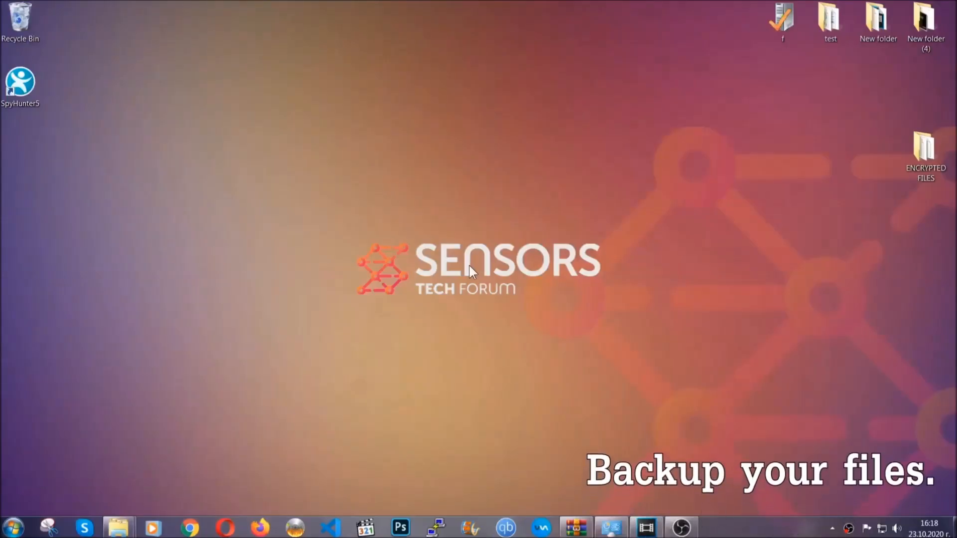
# - Copy all six .efji files from the ENCRYPTED FILES desktop folder
pyautogui.click(925, 153)
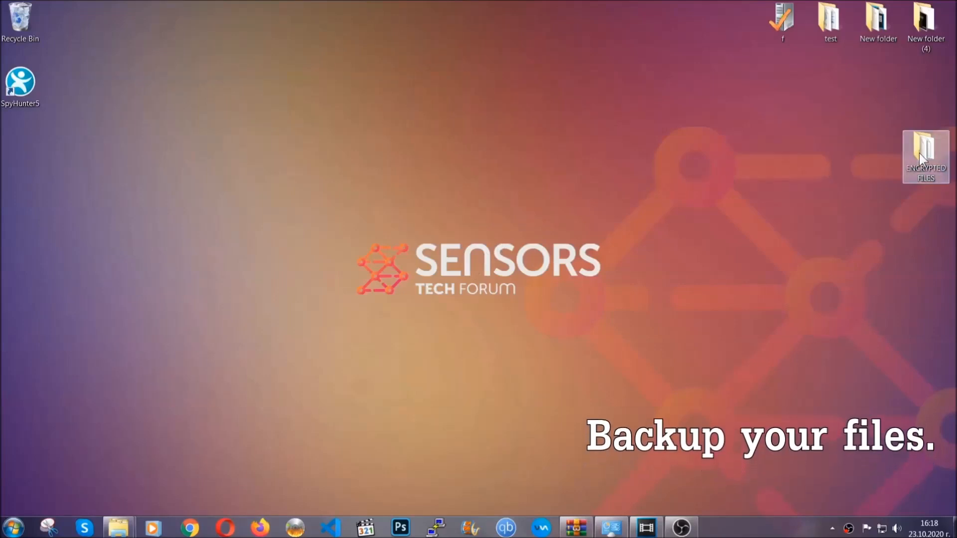
pyautogui.doubleClick(925, 156)
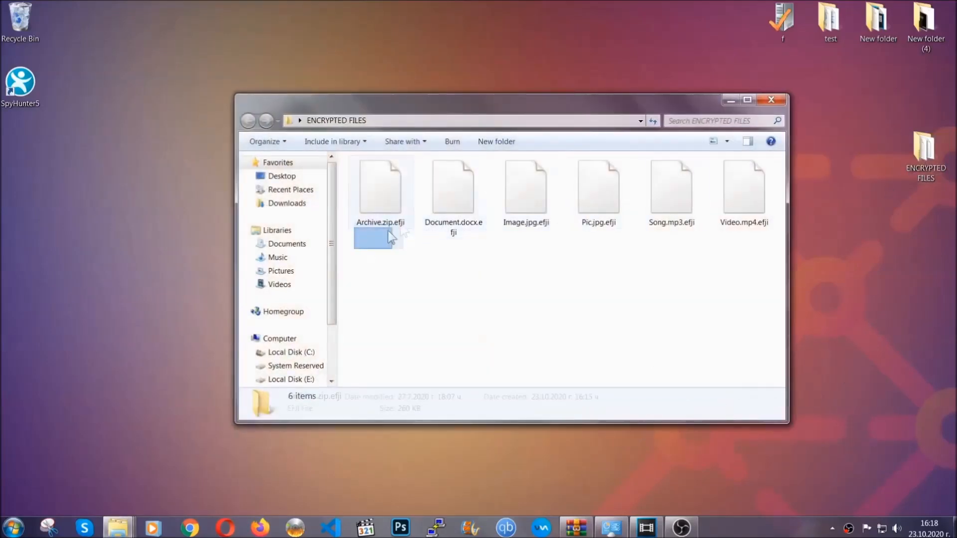
pyautogui.rightClick(745, 189)
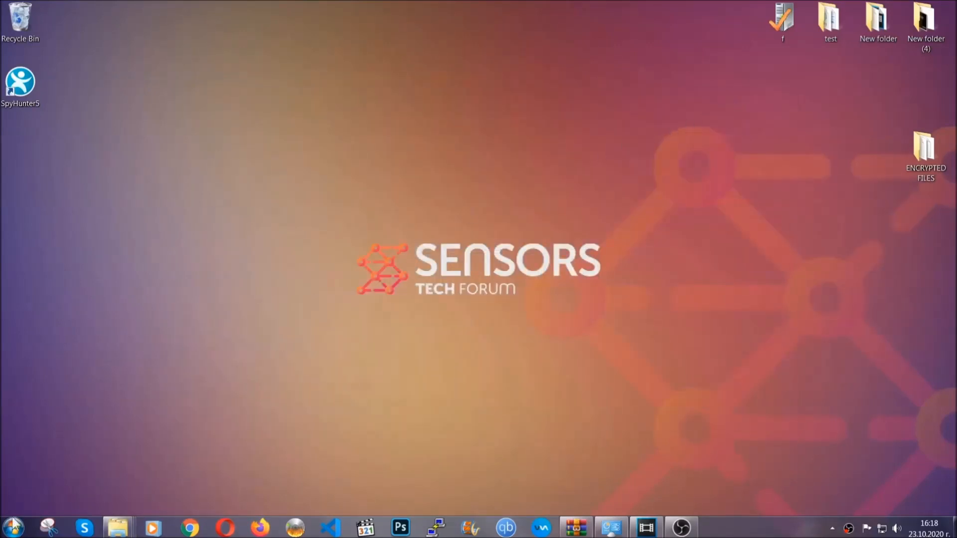
pyautogui.moveTo(185, 379)
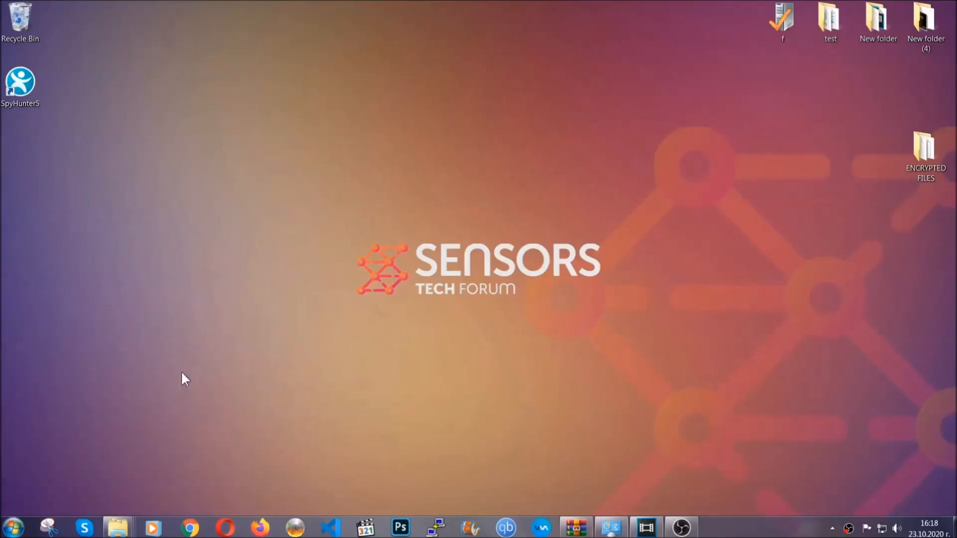
# - Paste the encrypted files onto FLASH DRIVE (H:) as a backup and close Explorer
pyautogui.click(117, 527)
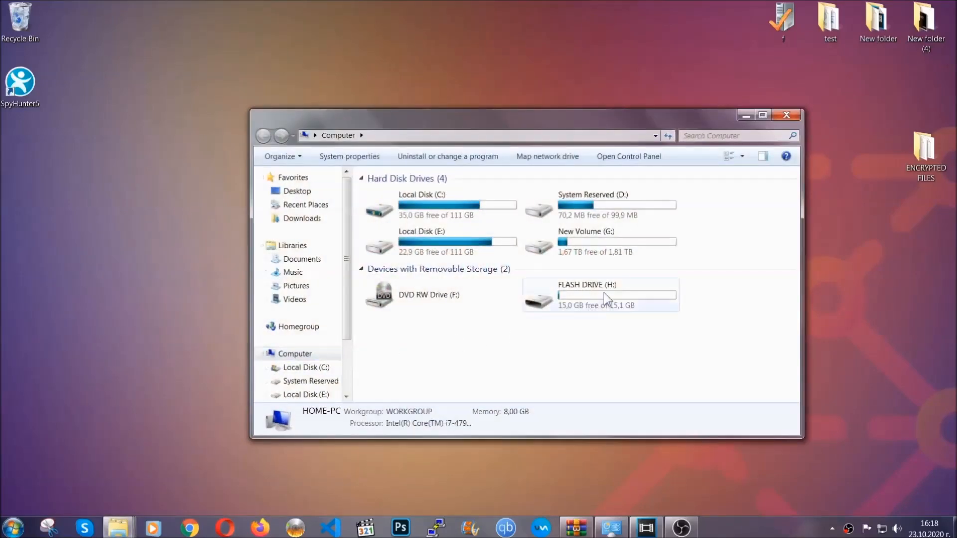
pyautogui.doubleClick(586, 296)
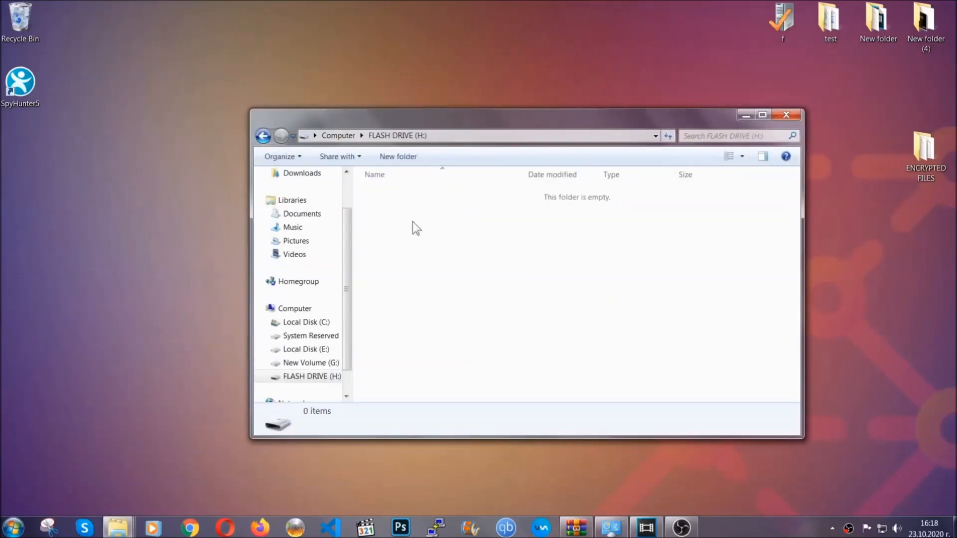
pyautogui.rightClick(414, 229)
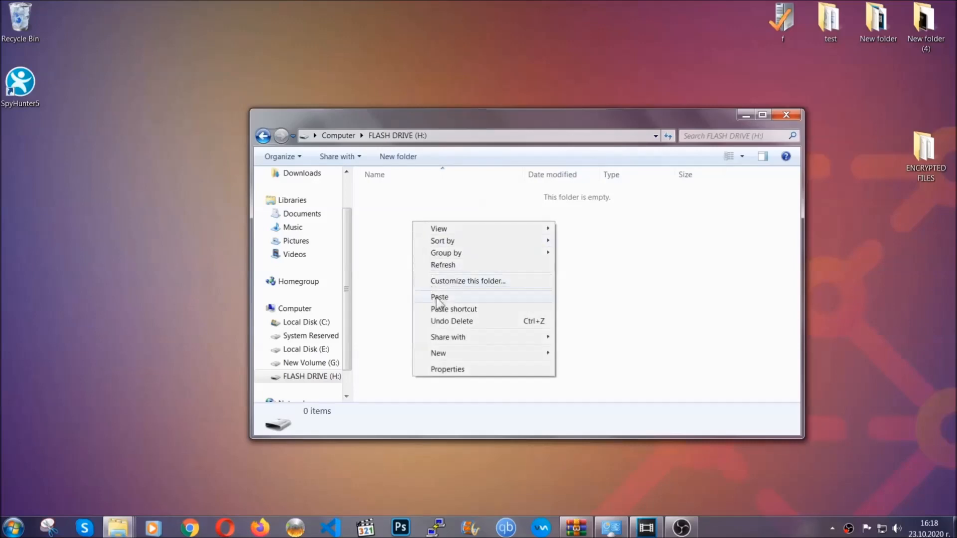
pyautogui.click(439, 297)
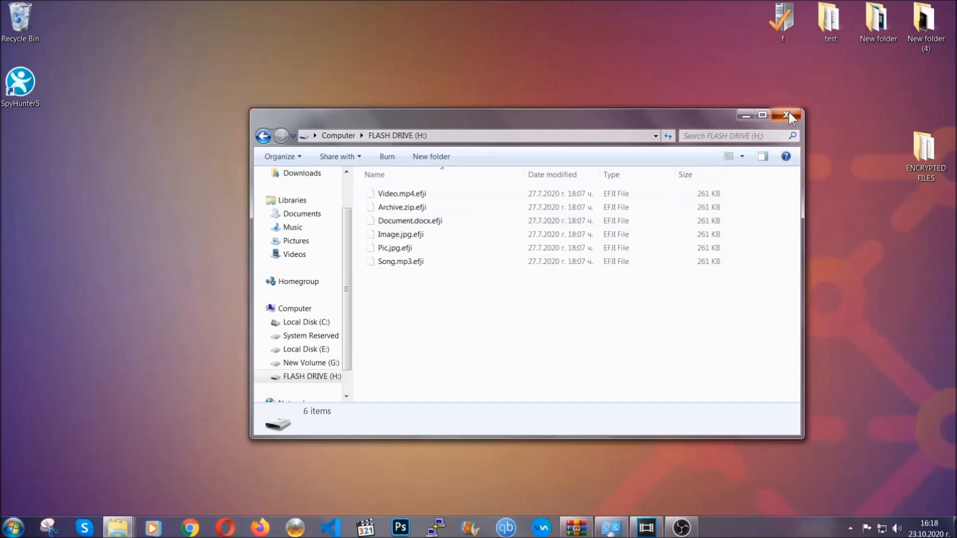
pyautogui.click(788, 114)
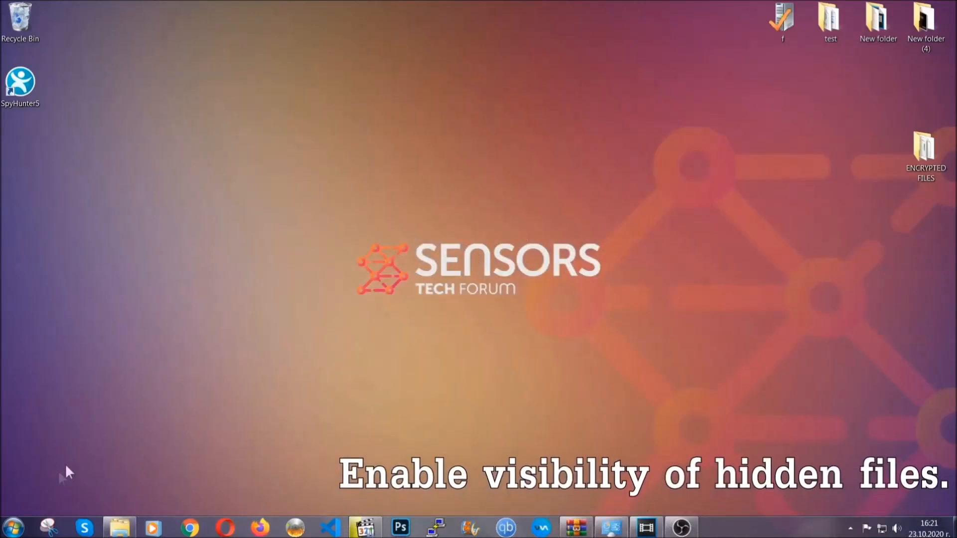
# - Search Start for 'show' and enable 'Show hidden files, folders, and drives', applied and confirmed
pyautogui.click(12, 527)
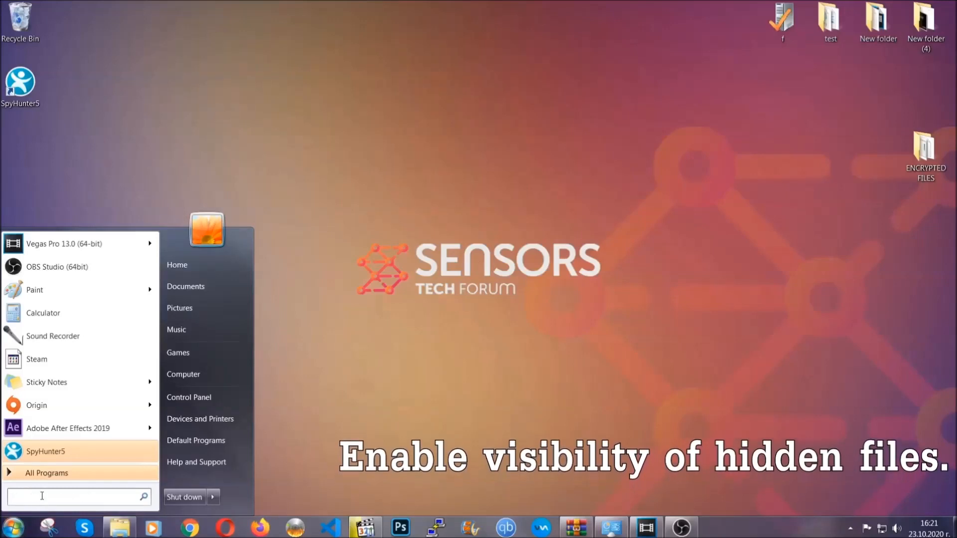
pyautogui.write('s')
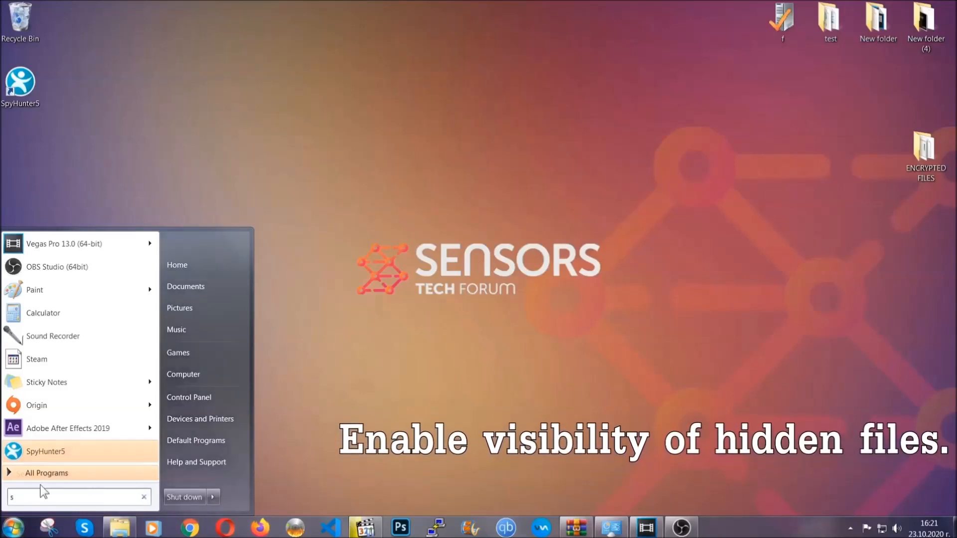
pyautogui.write('how hidden files and folders')
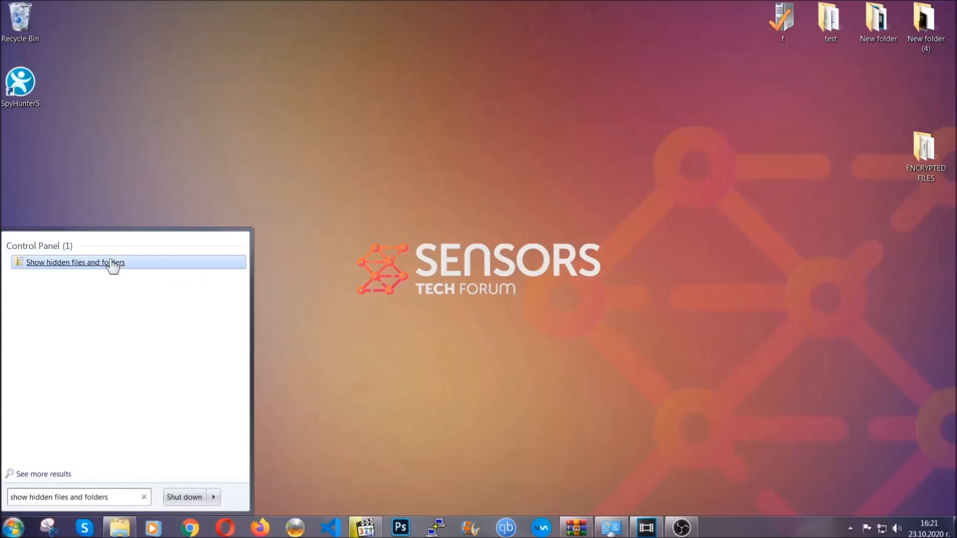
pyautogui.click(75, 262)
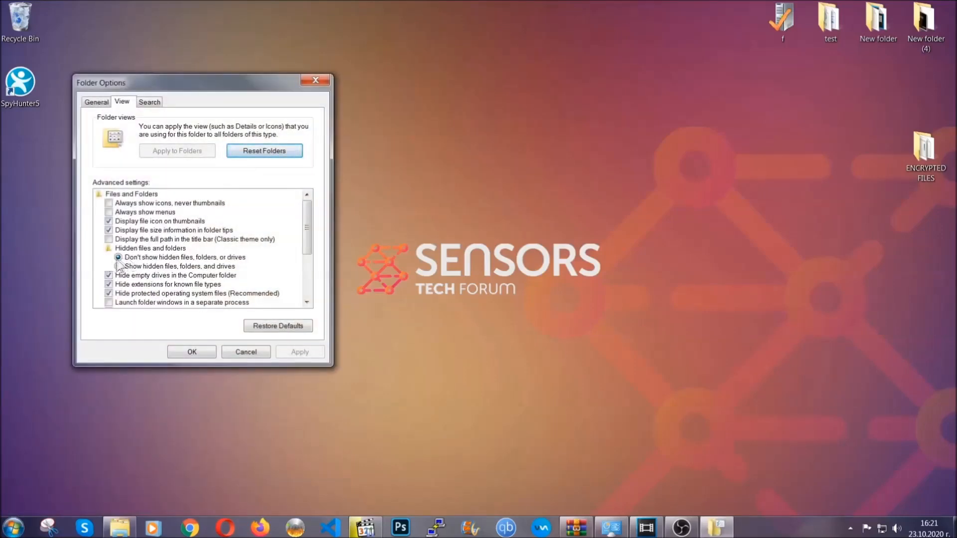
pyautogui.click(119, 266)
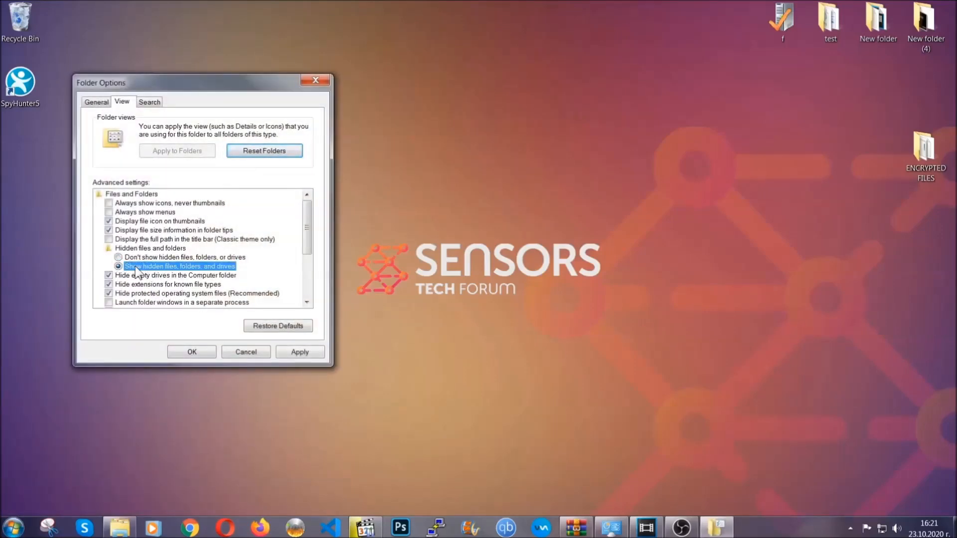
pyautogui.click(299, 352)
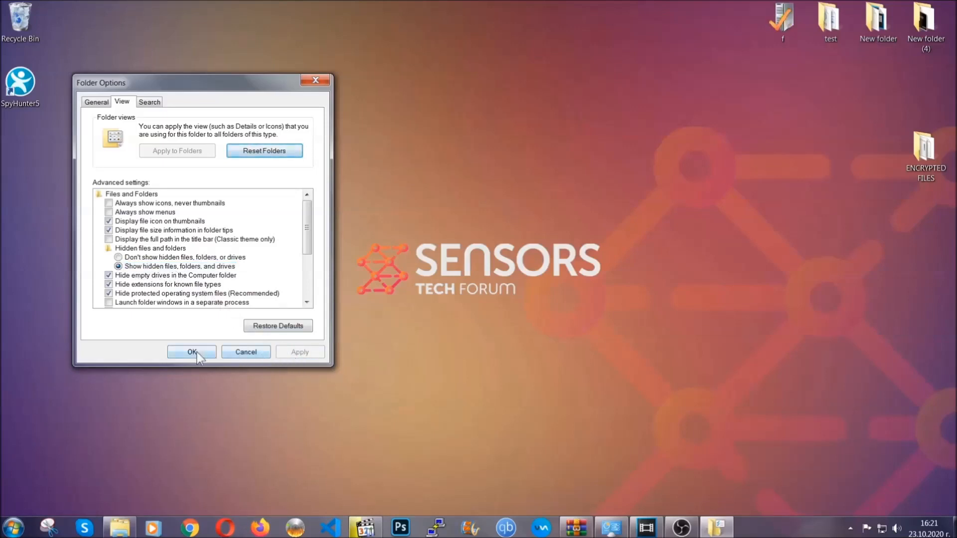
pyautogui.click(191, 352)
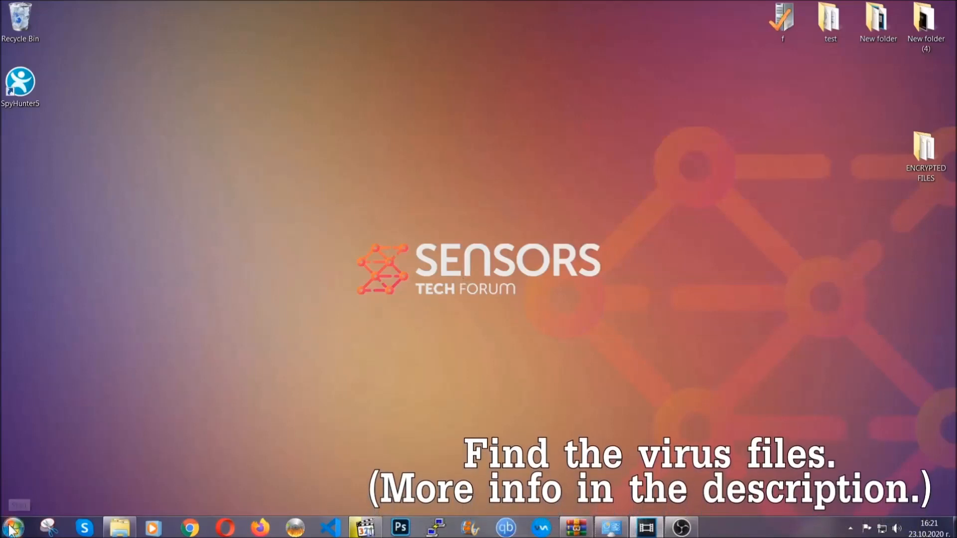
# - Search Computer for 'fileextension:exe Example Virus Name' to locate the virus executable
pyautogui.click(10, 527)
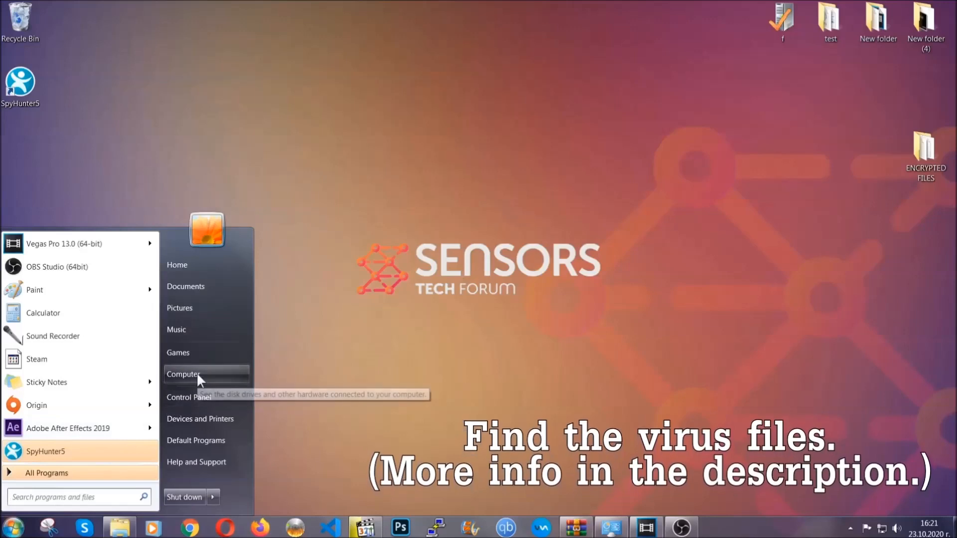
pyautogui.click(184, 374)
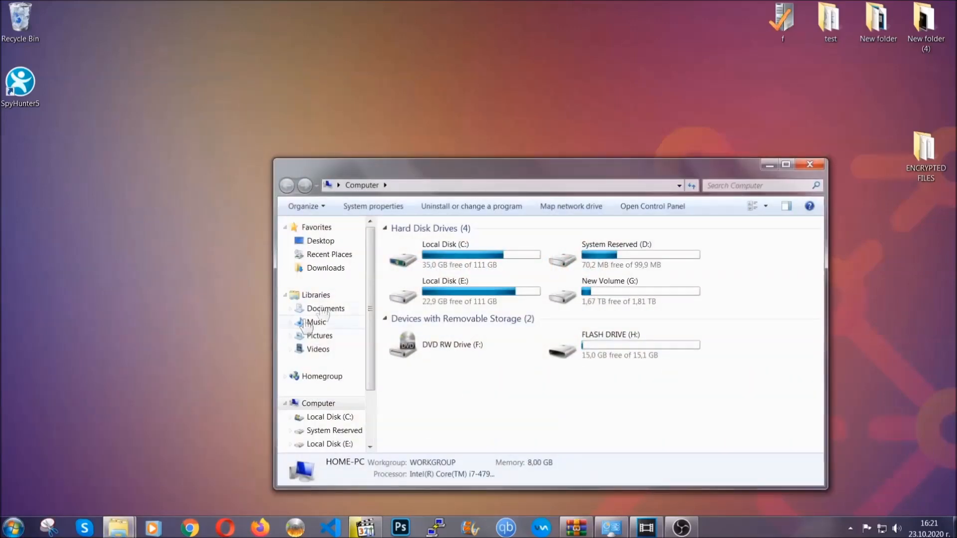
pyautogui.moveTo(548, 164); pyautogui.dragTo(458, 122)
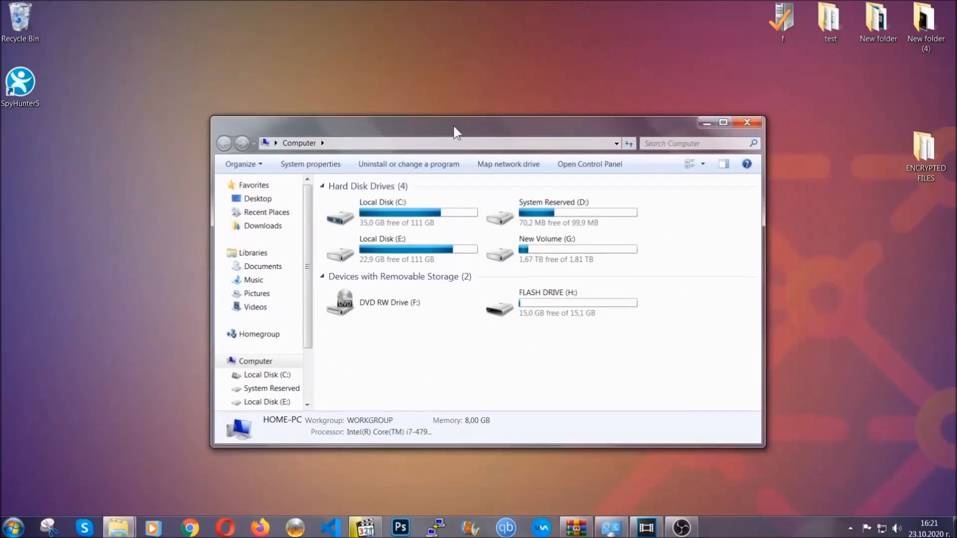
pyautogui.click(699, 142)
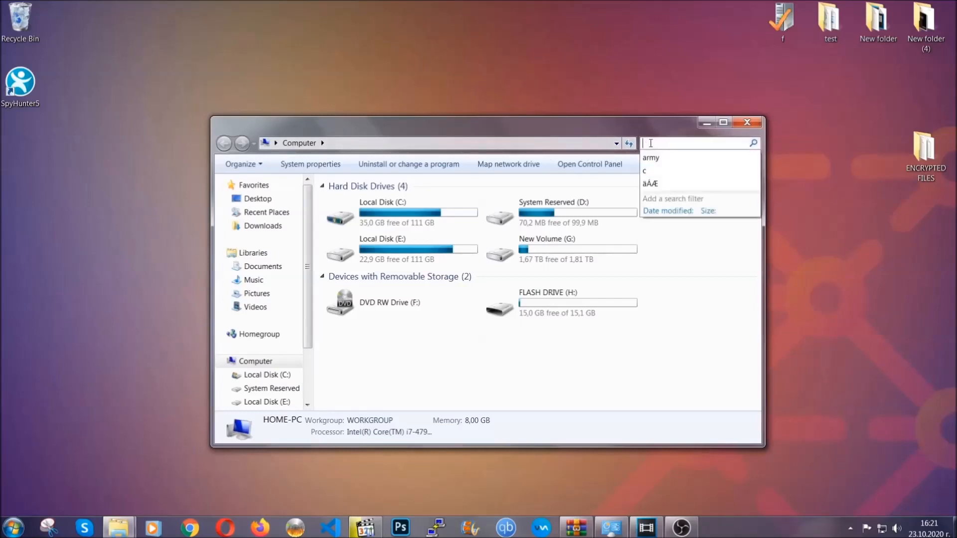
pyautogui.write('fileextension:exe E')
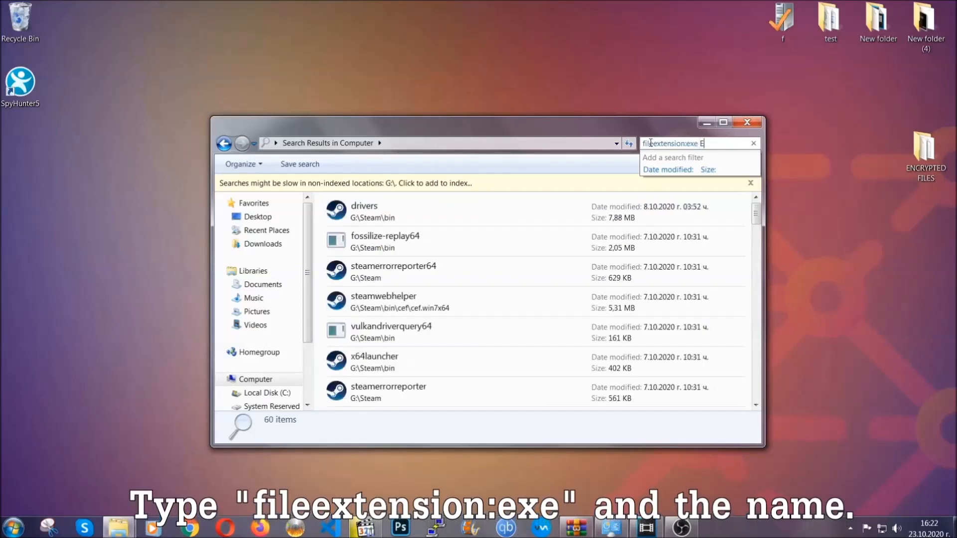
pyautogui.write('xample Virus Name')
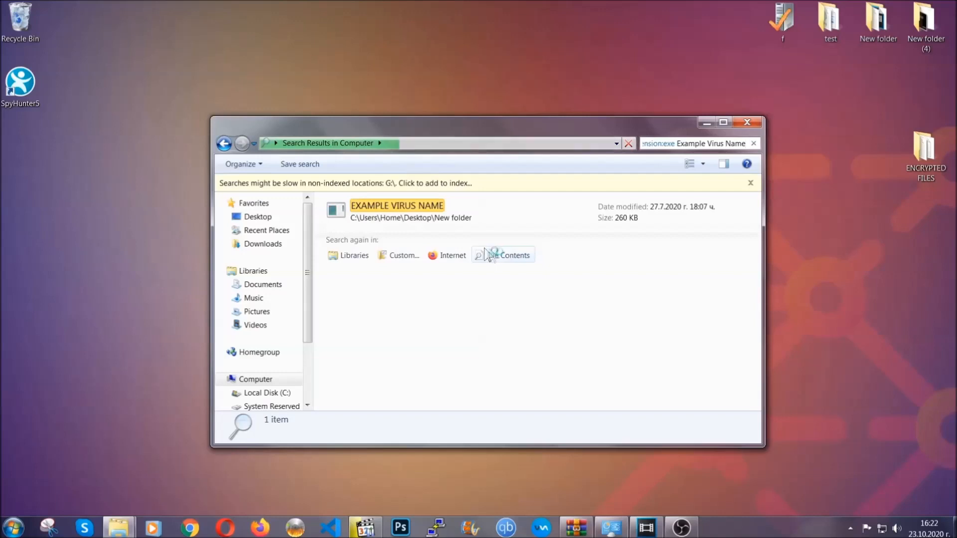
# - Delete the EXAMPLE VIRUS NAME result to the Recycle Bin and close the search window
pyautogui.click(397, 211)
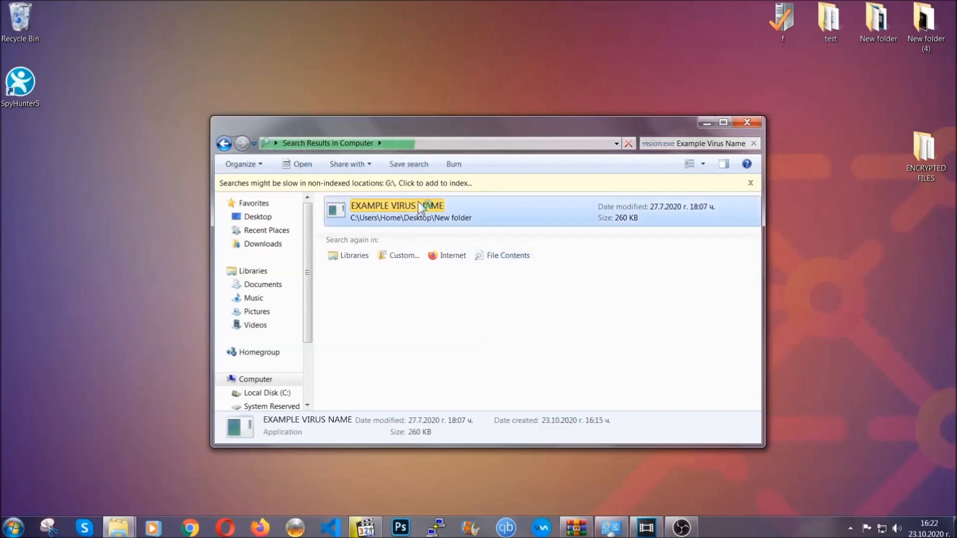
pyautogui.rightClick(397, 211)
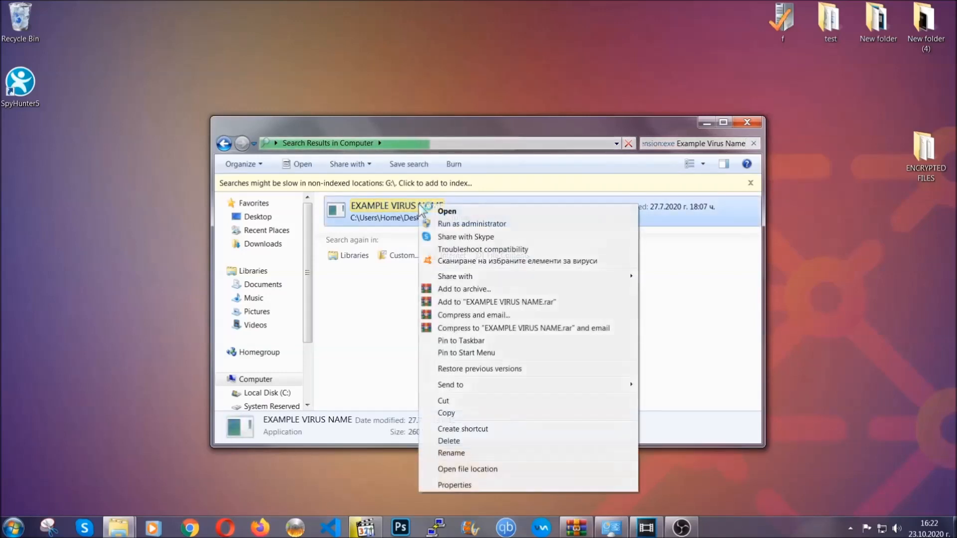
pyautogui.moveTo(450, 441)
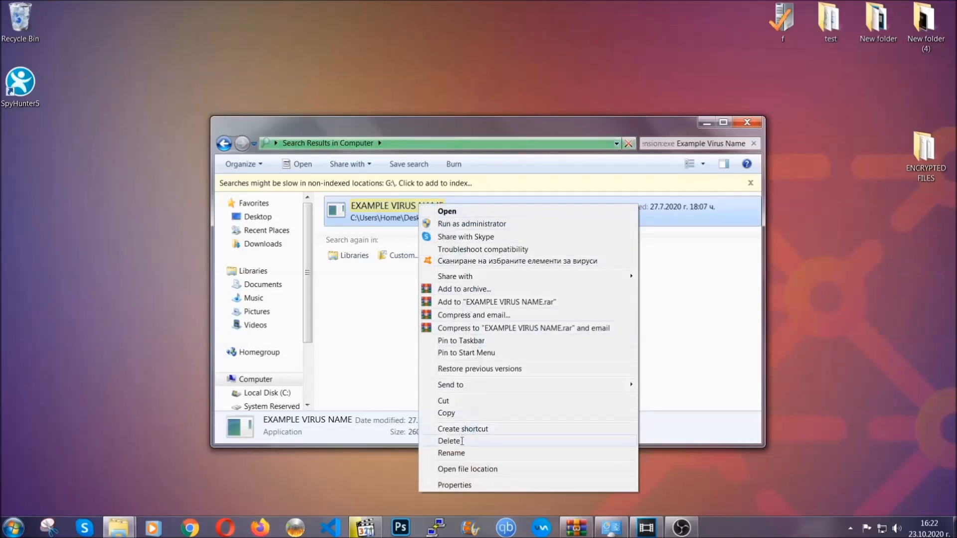
pyautogui.click(450, 440)
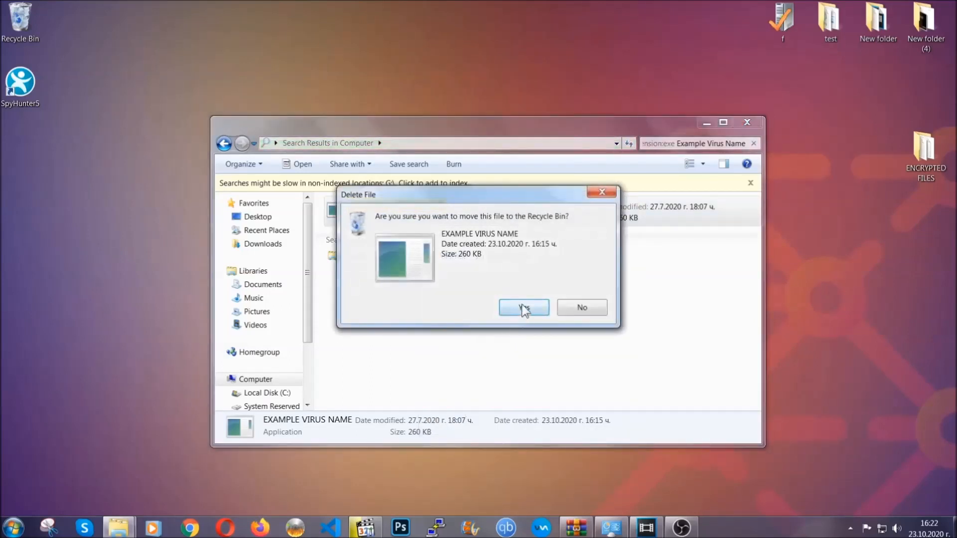
pyautogui.click(524, 307)
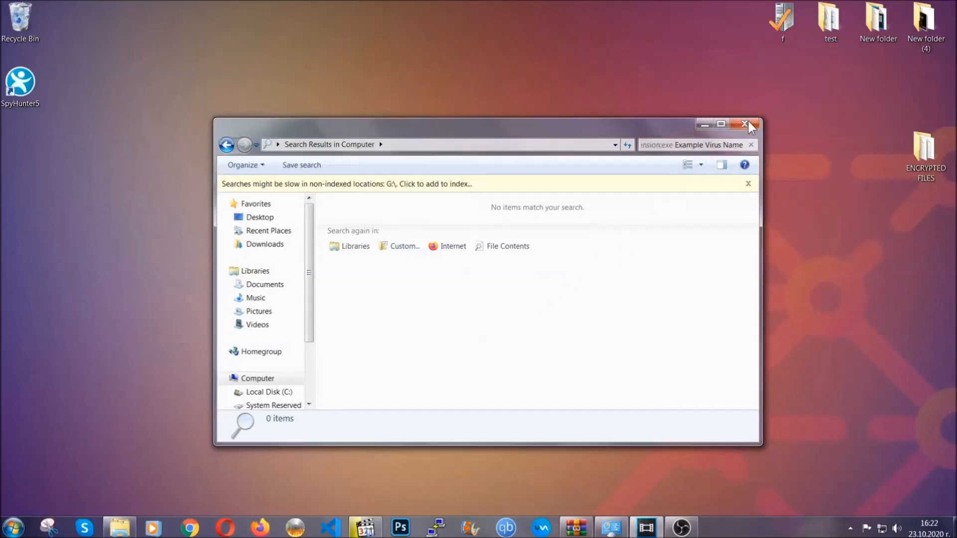
pyautogui.click(746, 125)
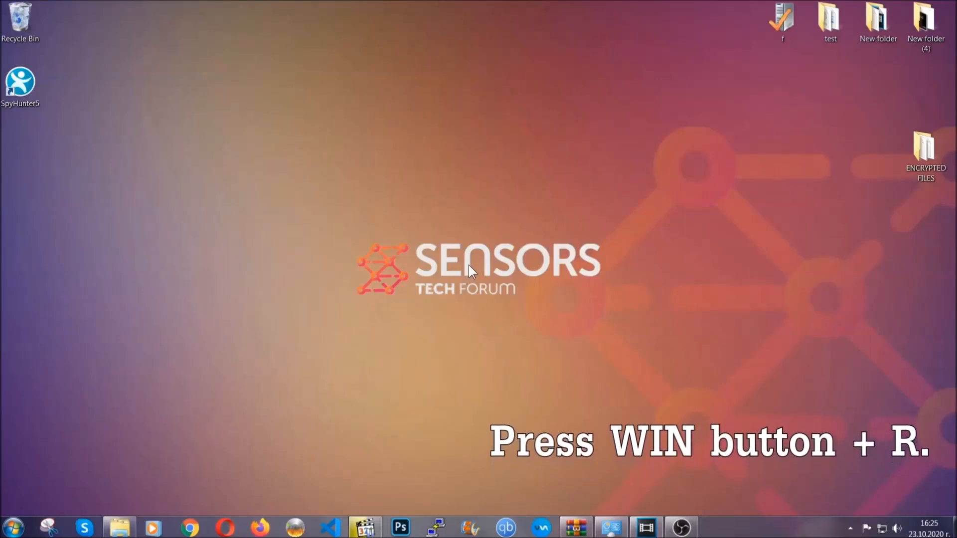
pyautogui.press('win+r')
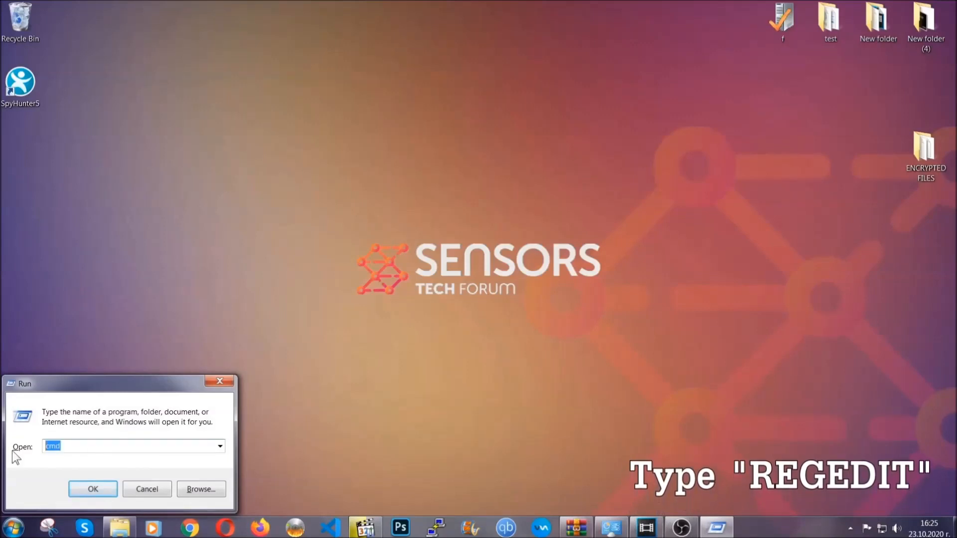
# - Launch REGEDIT from the Run box to reach the registry's Computer root
pyautogui.write('REGEDIT')
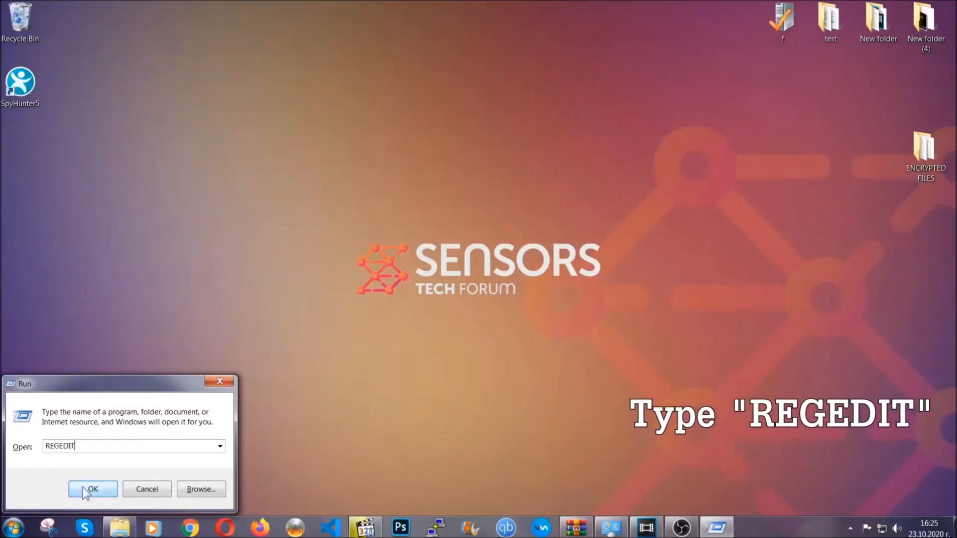
pyautogui.click(92, 489)
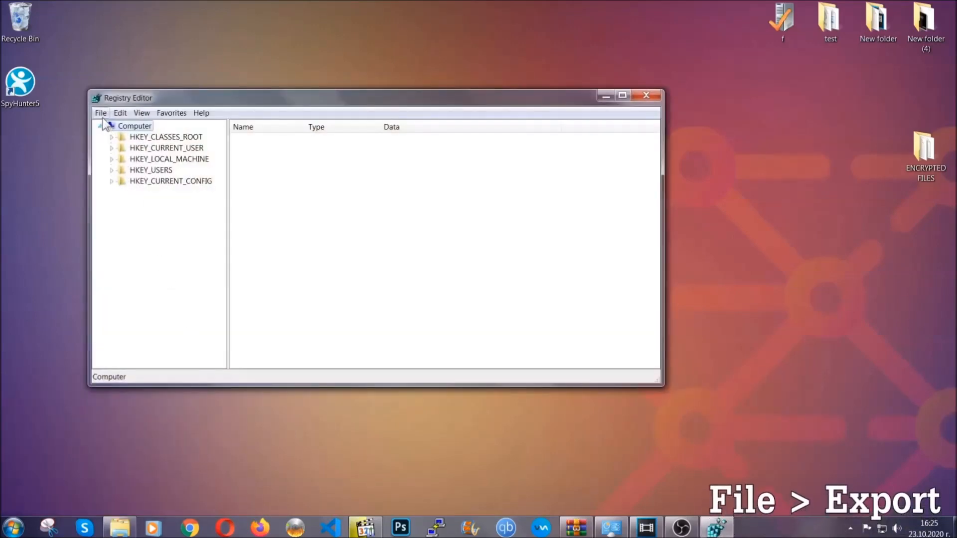
# - Export the full registry to the desktop as a file named BACKUP
pyautogui.click(100, 113)
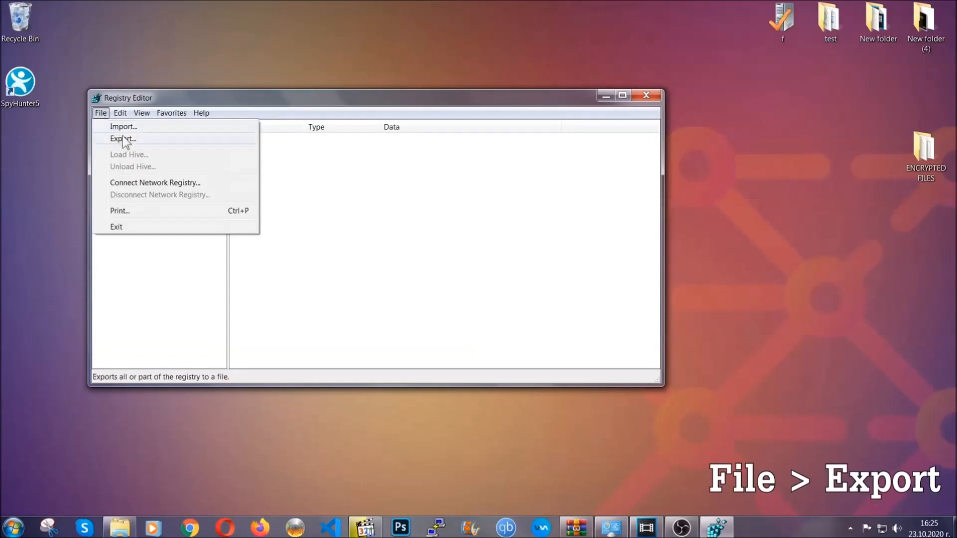
pyautogui.click(122, 139)
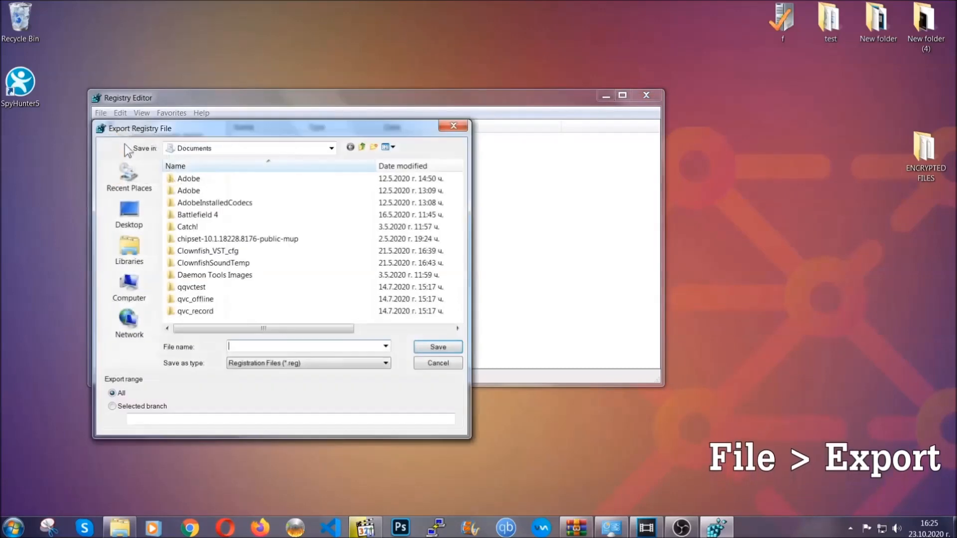
pyautogui.click(128, 213)
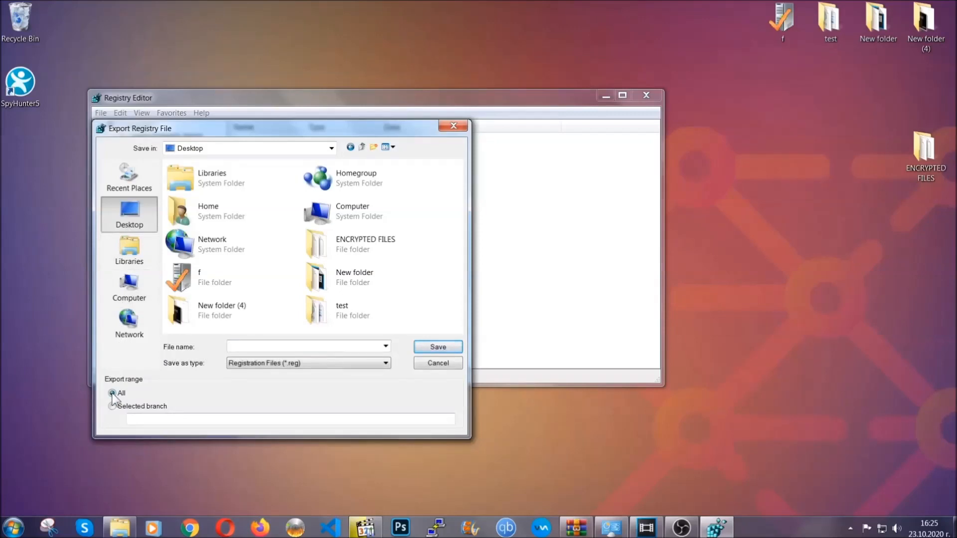
pyautogui.click(305, 346)
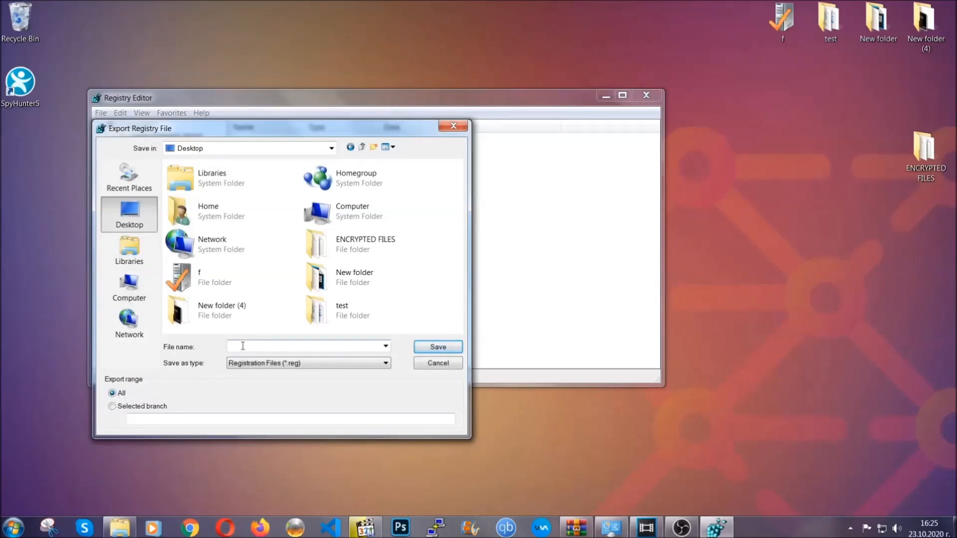
pyautogui.write('BACKUP')
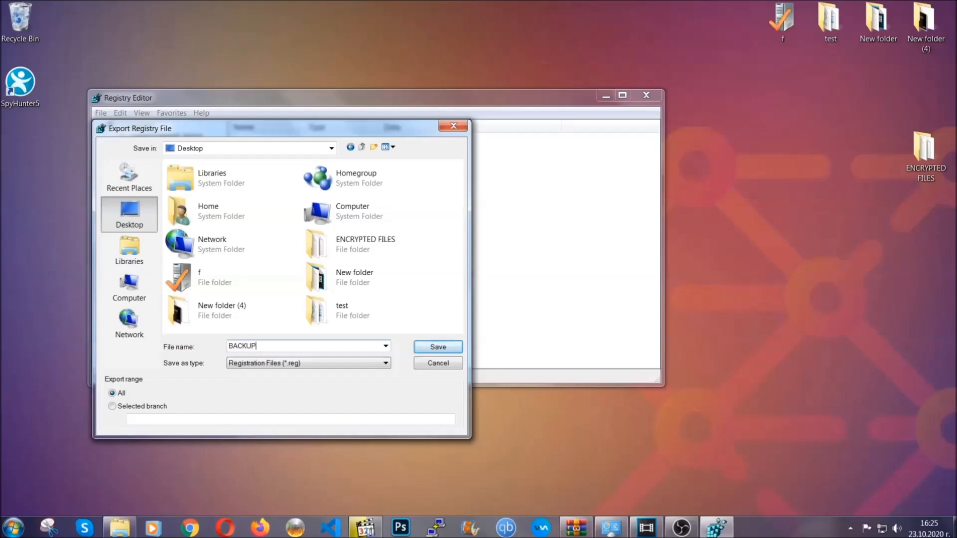
pyautogui.moveTo(438, 347)
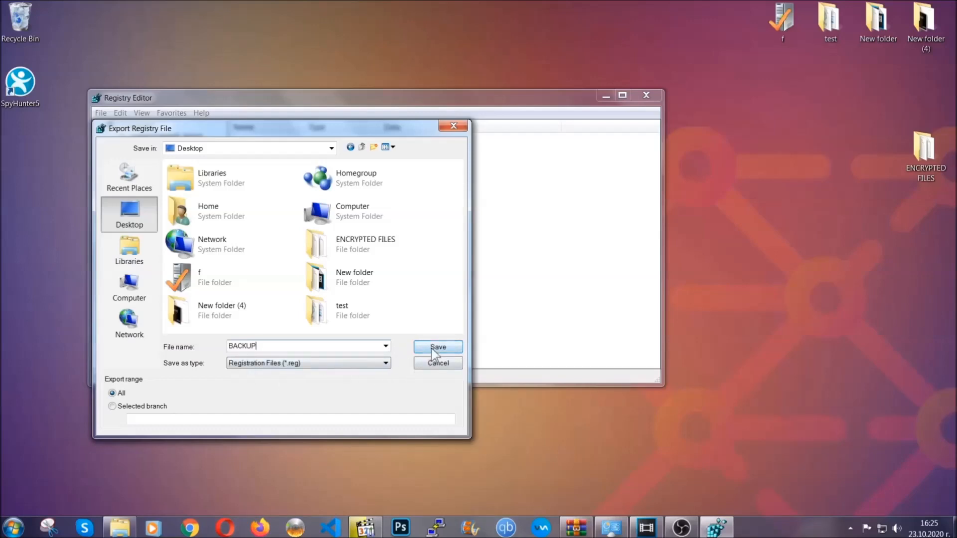
pyautogui.click(437, 347)
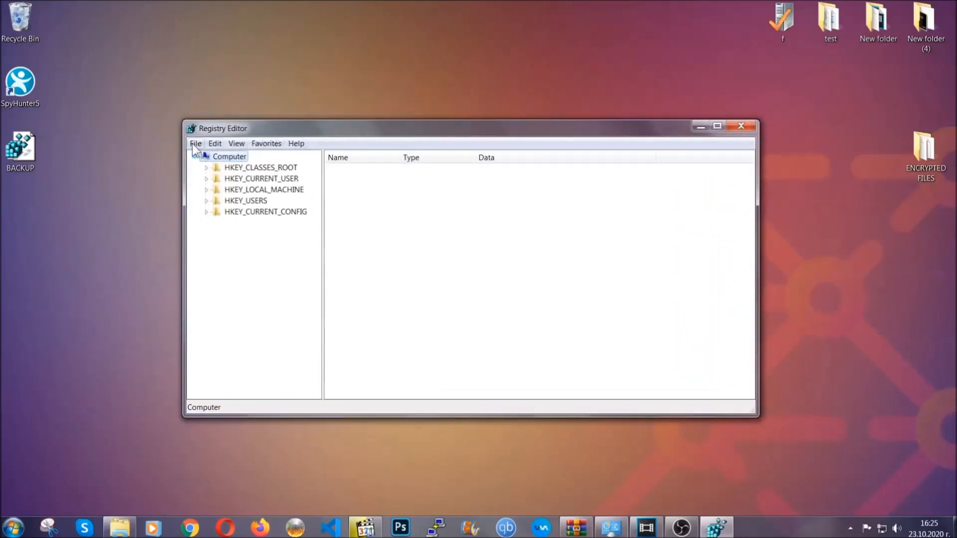
# - Find RunOnce with Ctrl+F and select the current user's Run key to list its values
pyautogui.click(195, 143)
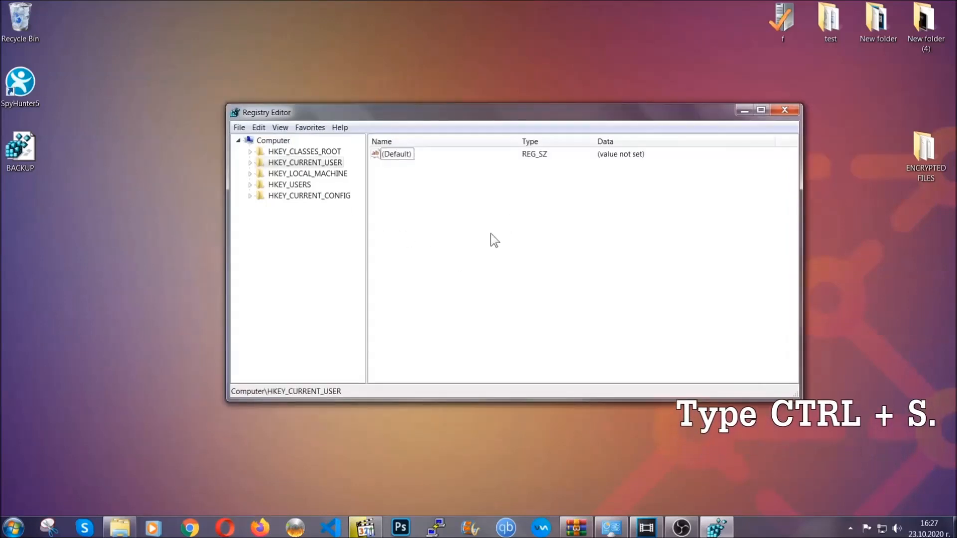
pyautogui.press('ctrl+f')
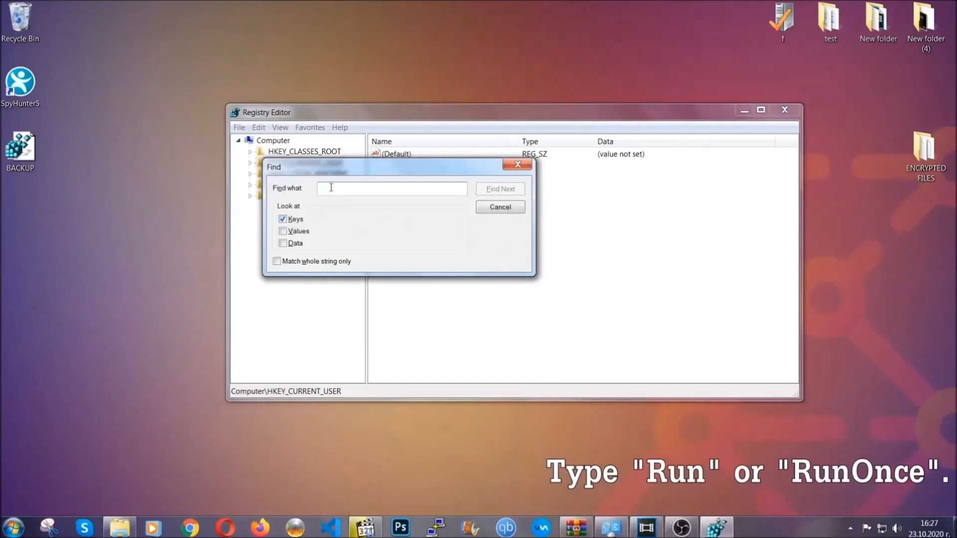
pyautogui.write('RunOnce')
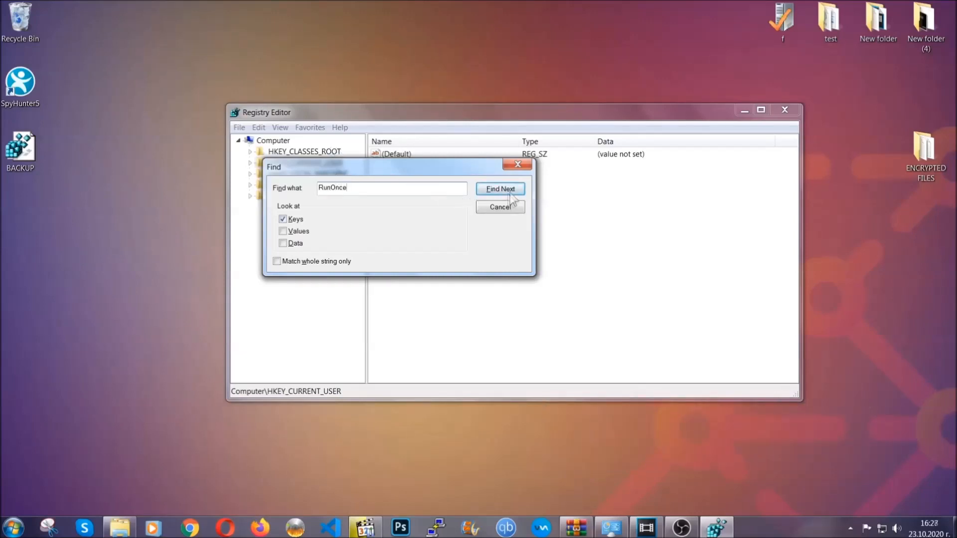
pyautogui.click(500, 189)
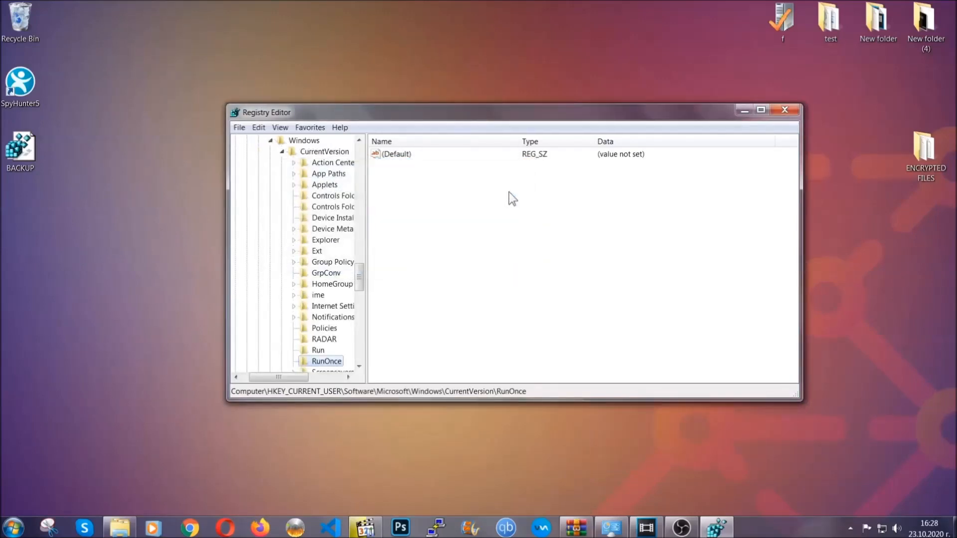
pyautogui.scroll(-3)
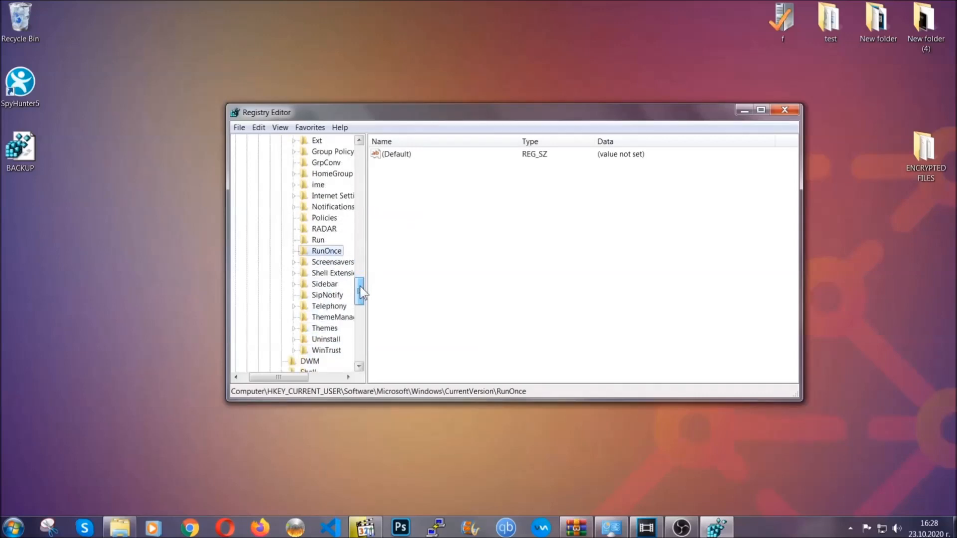
pyautogui.click(318, 240)
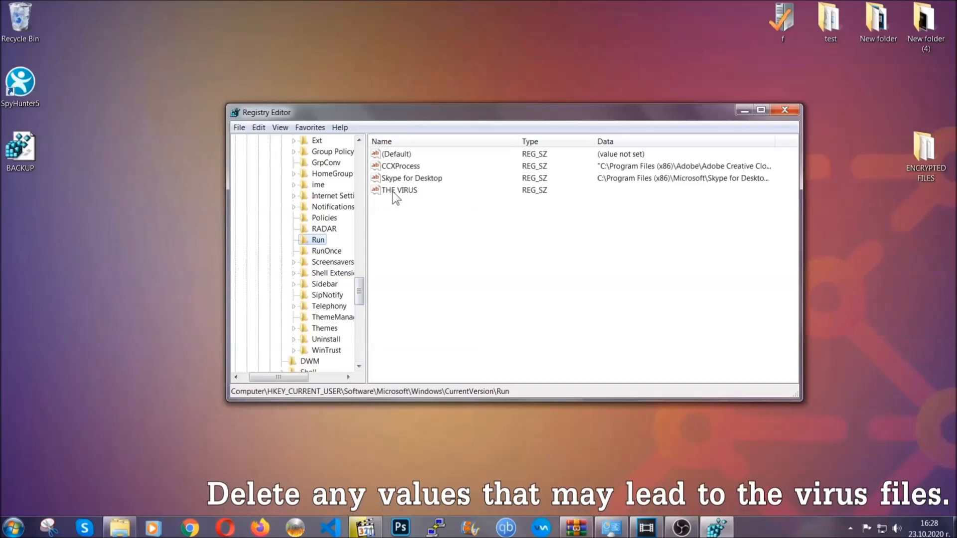
# - Delete the THE VIRUS value from the Run key, leaving CCXProcess and Skype
pyautogui.rightClick(399, 190)
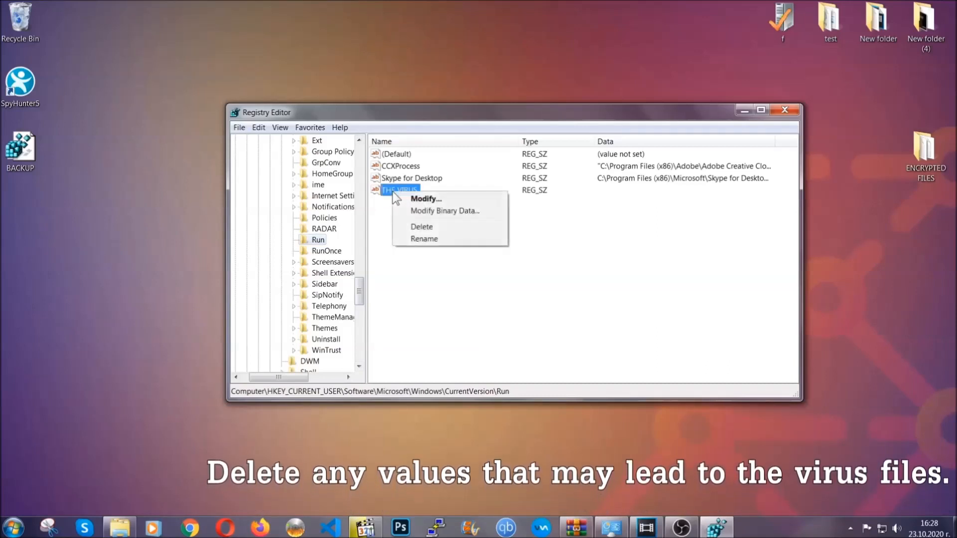
pyautogui.click(420, 226)
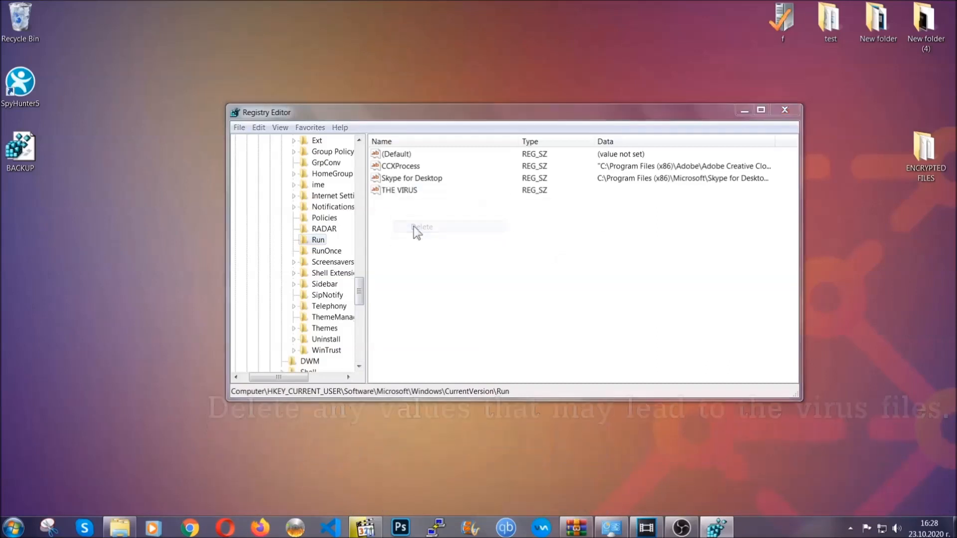
pyautogui.click(422, 226)
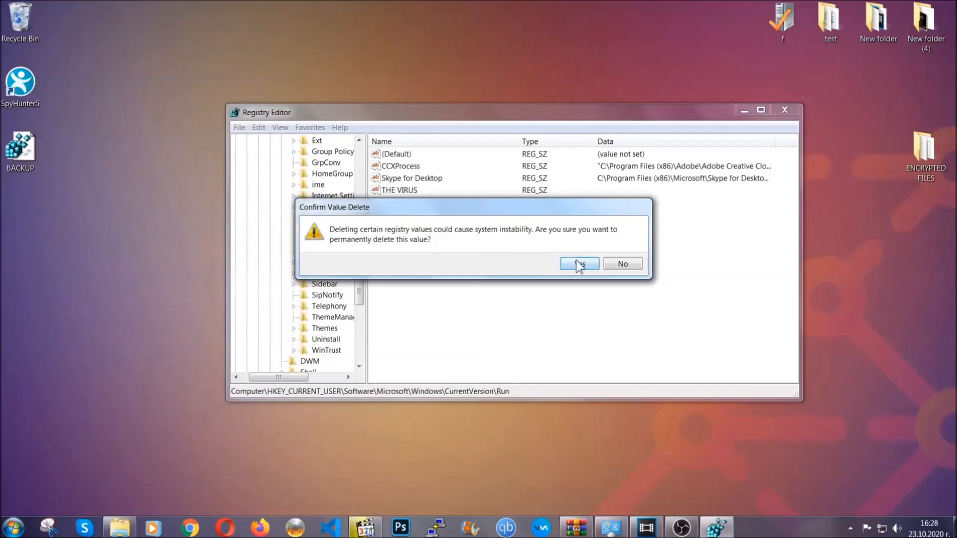
pyautogui.click(579, 263)
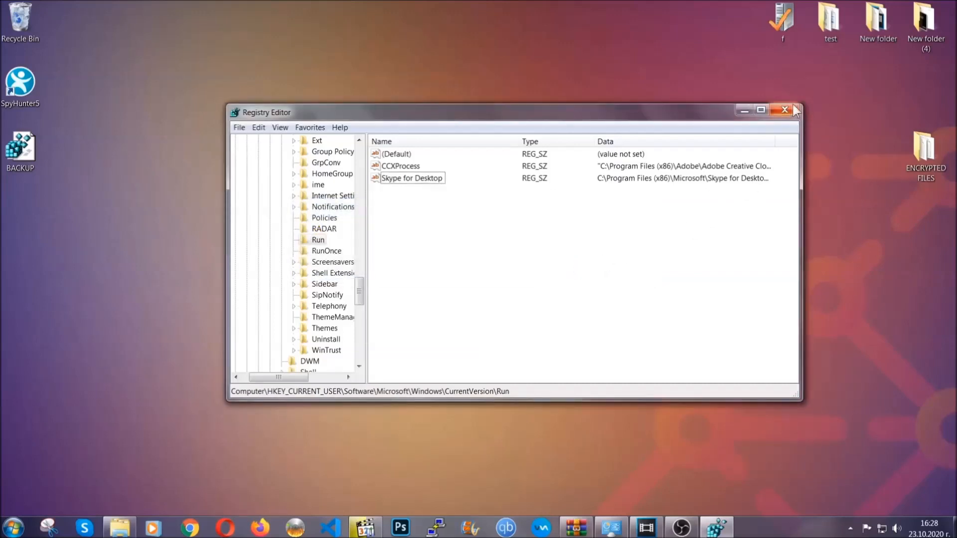
# - Close Registry Editor and switch to Chrome on the restore-encrypted-files article
pyautogui.click(785, 111)
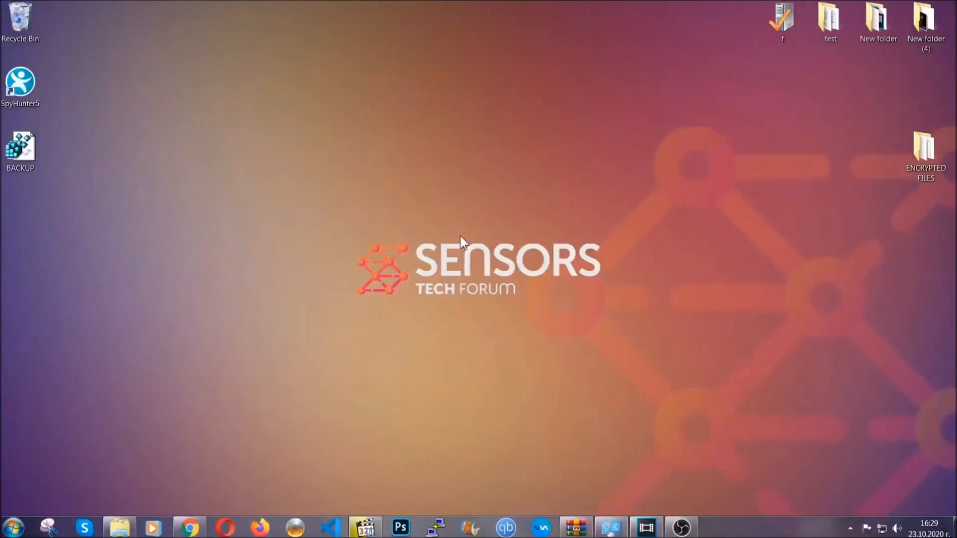
pyautogui.moveTo(287, 375)
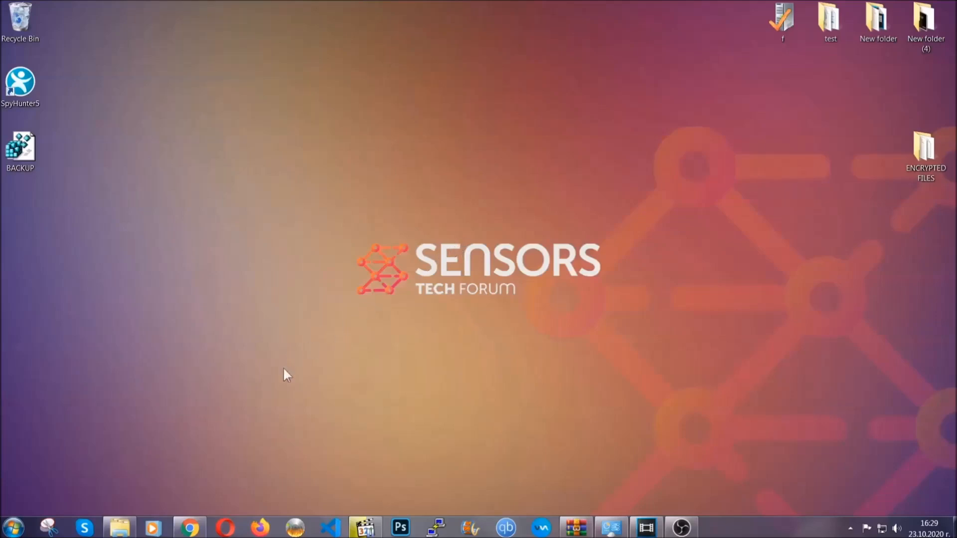
pyautogui.click(190, 527)
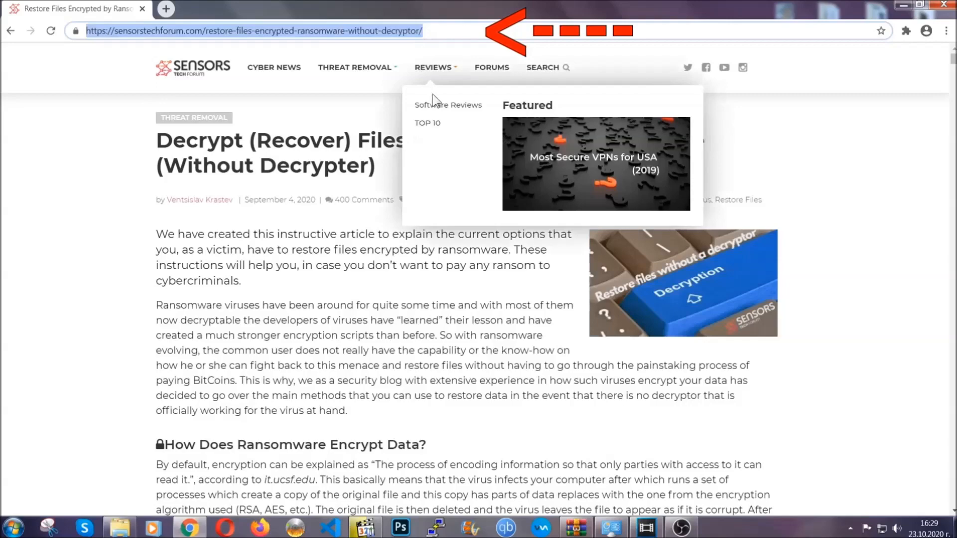
# - Expand Method 2 (Windows Backup) and its Step1–Step3 instructions, reading down to the author bio
pyautogui.scroll(-3)
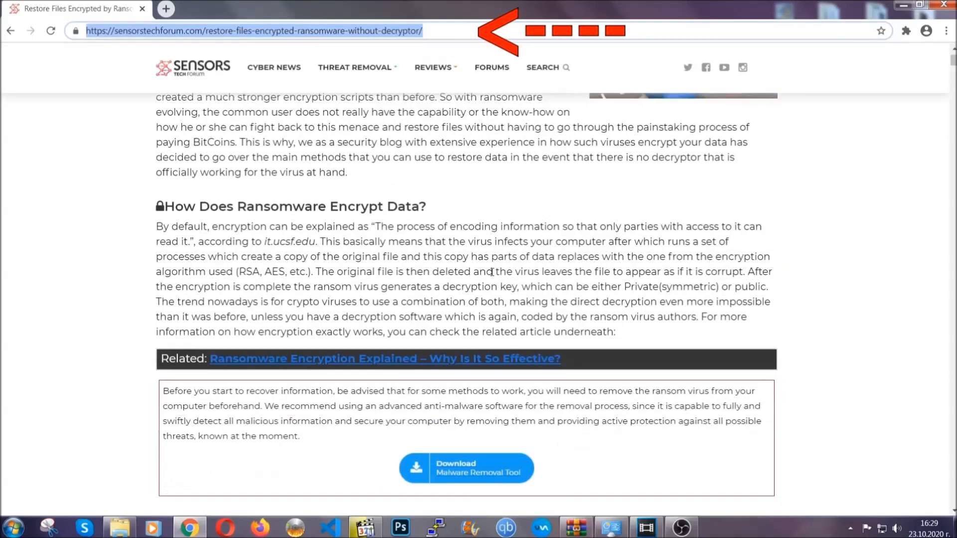
pyautogui.scroll(-3)
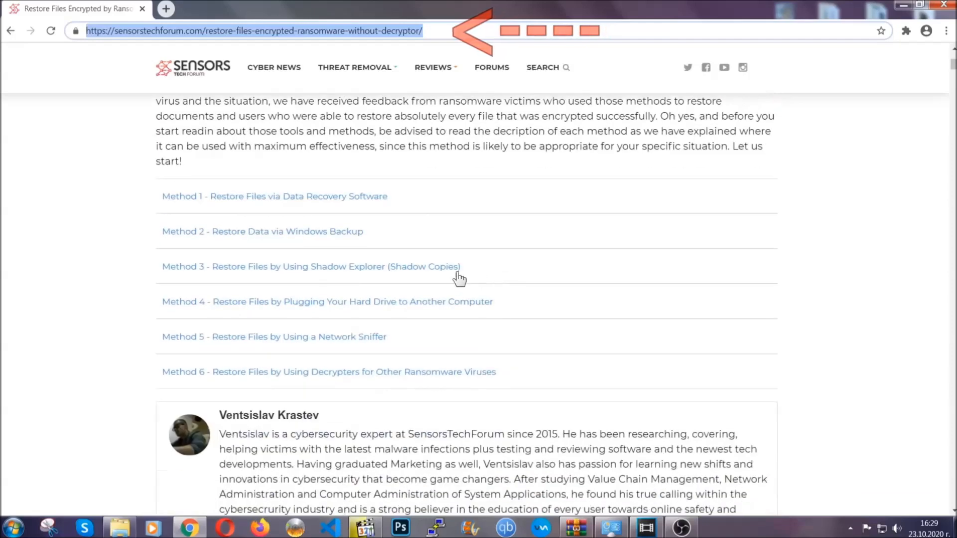
pyautogui.moveTo(228, 246)
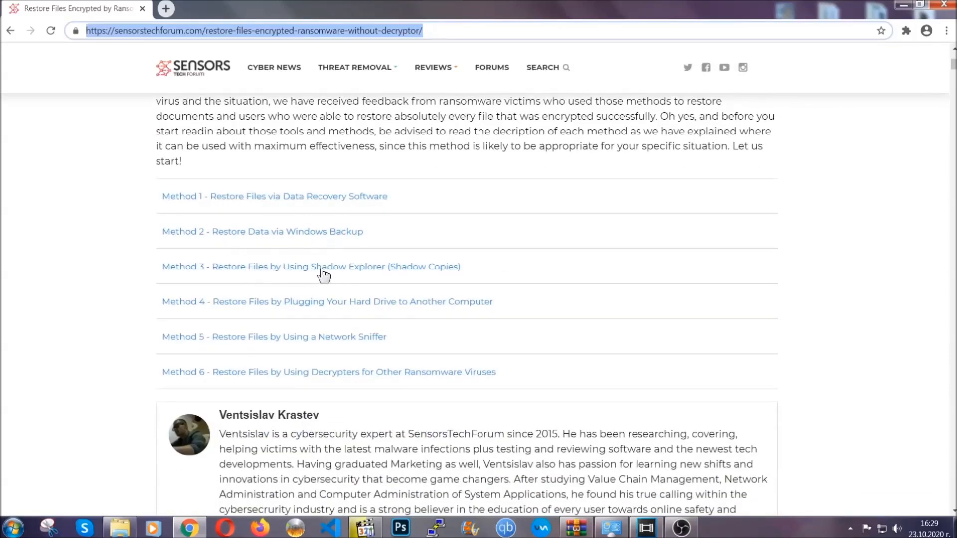
pyautogui.moveTo(342, 316)
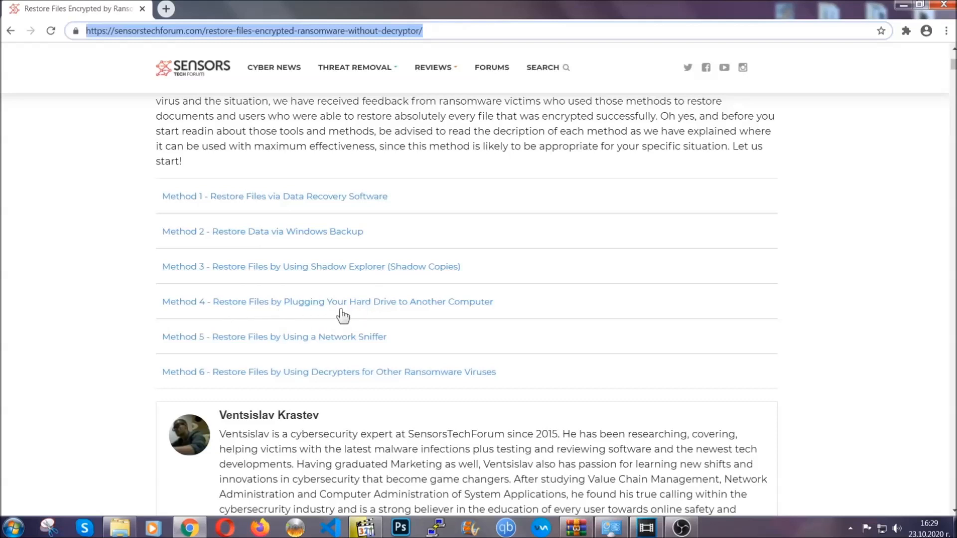
pyautogui.click(263, 231)
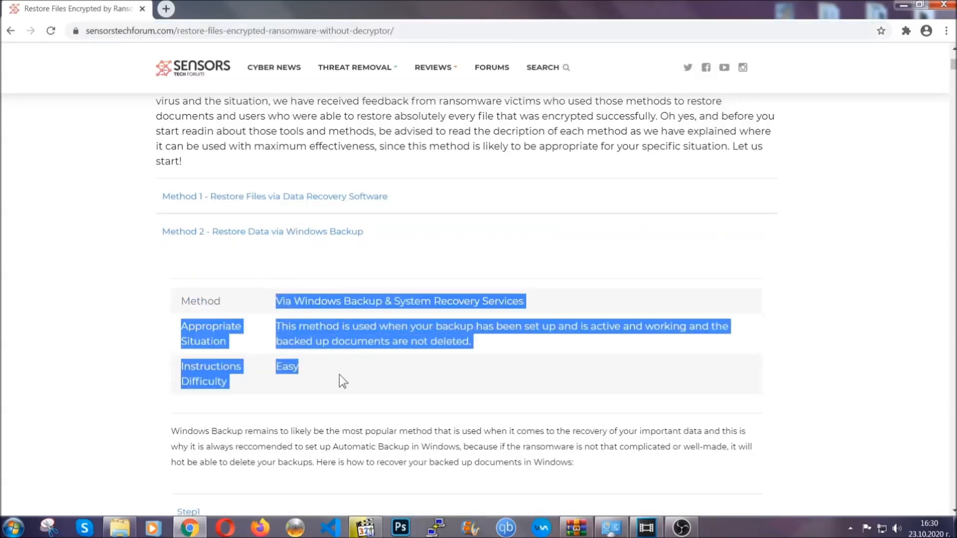
pyautogui.scroll(-3)
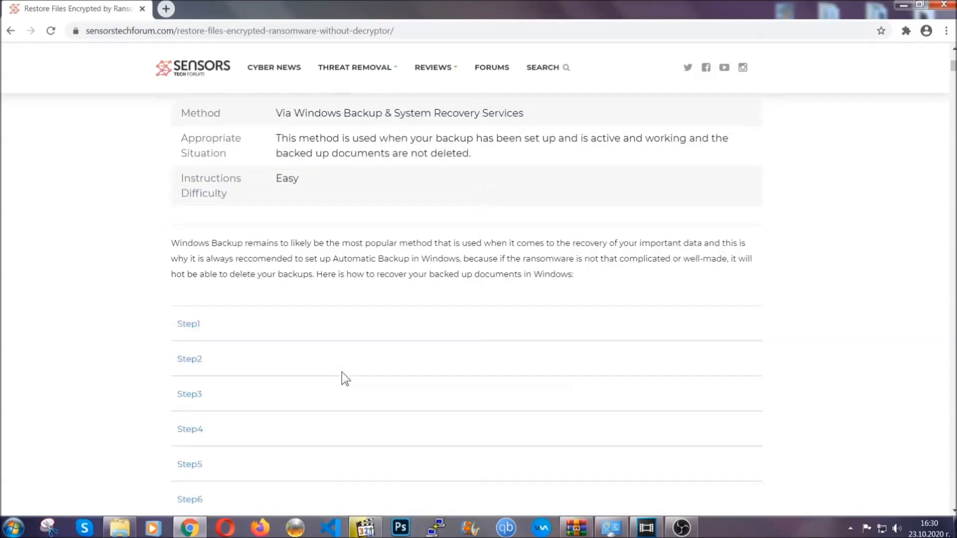
pyautogui.click(189, 323)
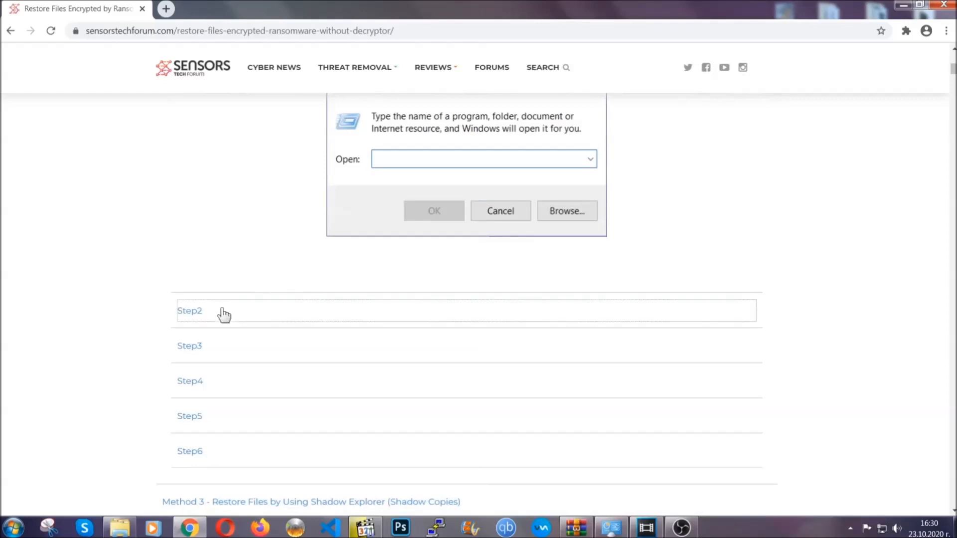
pyautogui.write('ms-settings:windowsupdate')
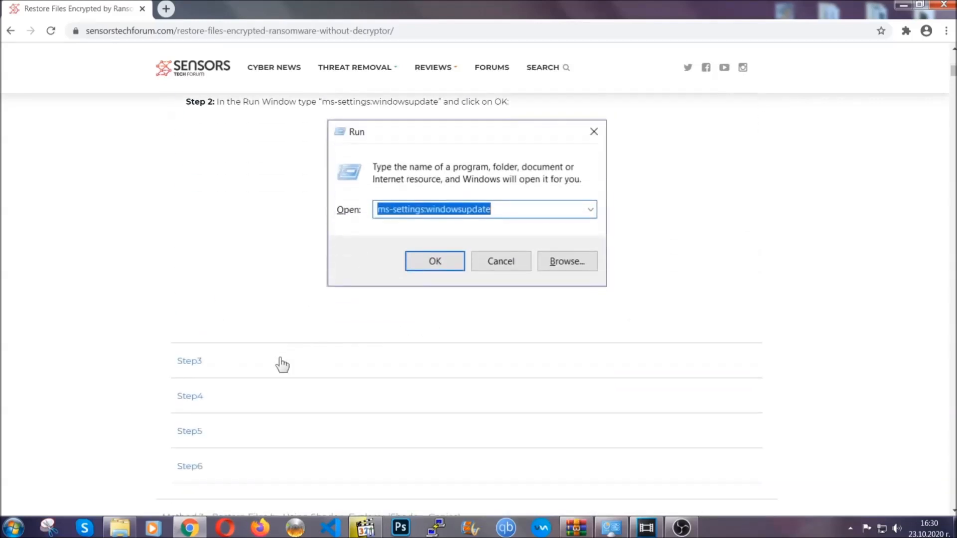
pyautogui.click(434, 260)
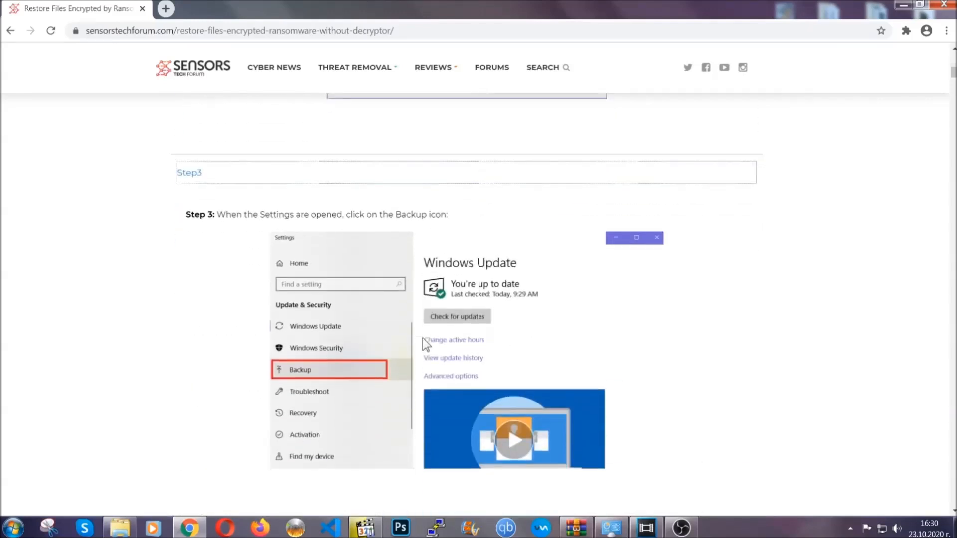
pyautogui.scroll(-3)
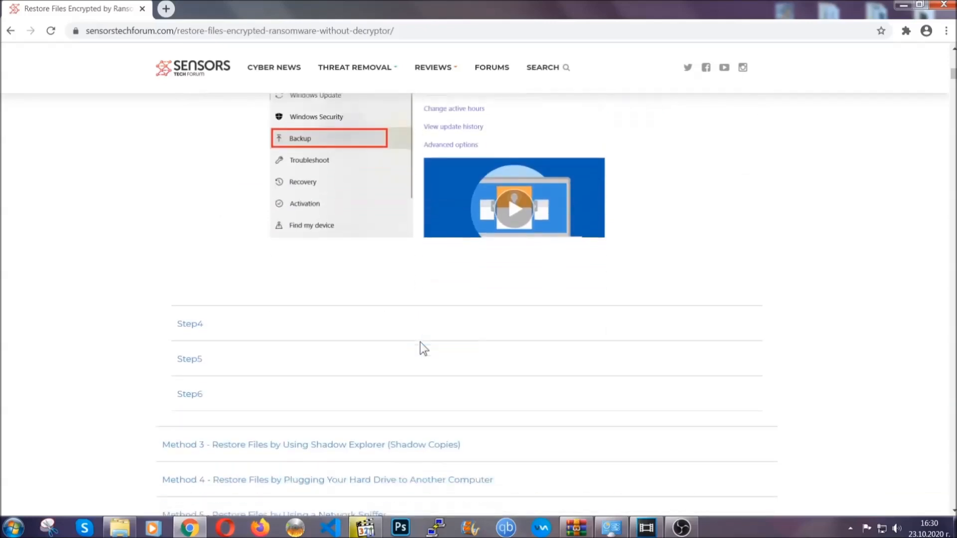
pyautogui.scroll(-3)
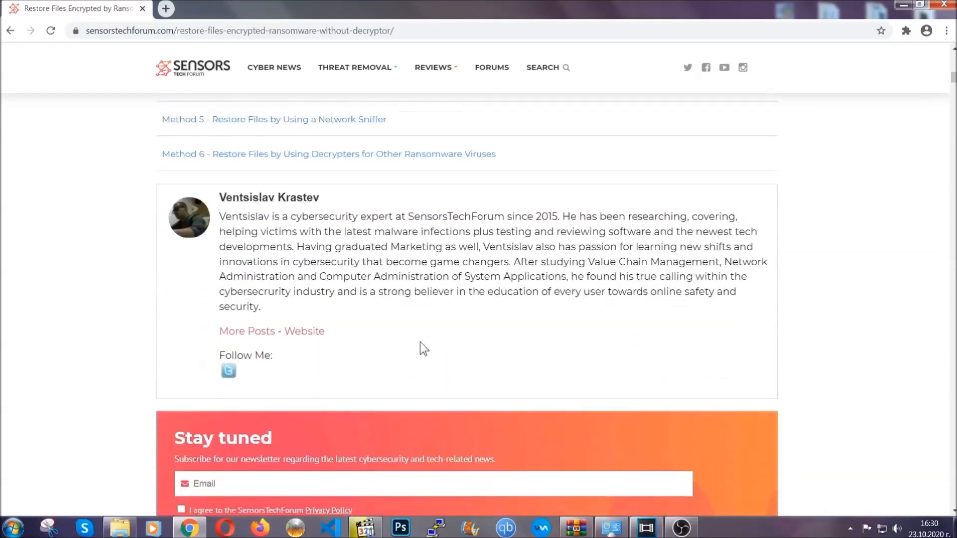